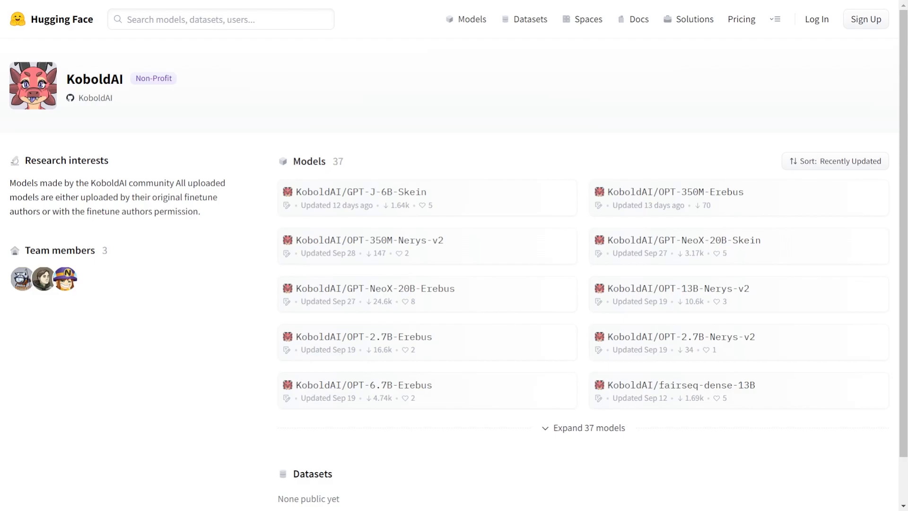
{"action": "mouse_move", "coordinate": [363, 336]}
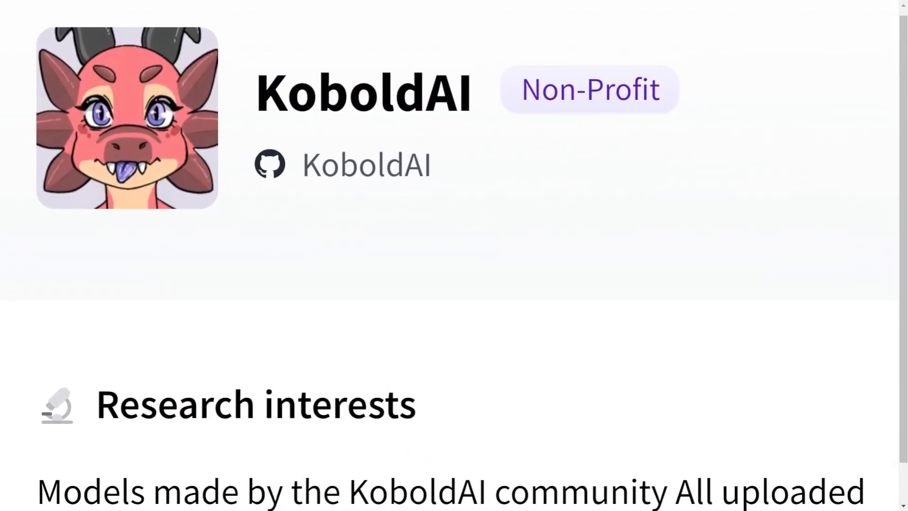
Scroll the KoboldAI-Client readme through its Google Colab section and model tables
{"action": "scroll", "scroll_direction": "up", "scroll_amount": 3}
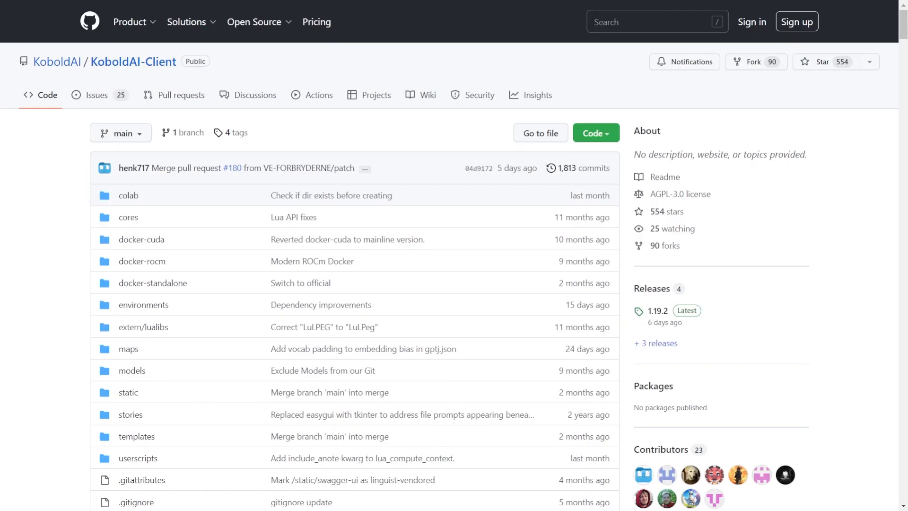
{"action": "scroll", "scroll_direction": "down", "scroll_amount": 3}
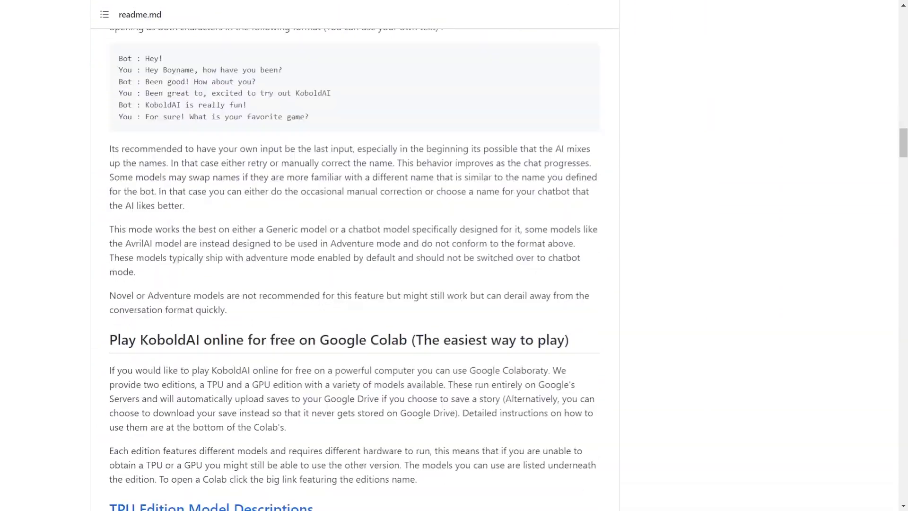
{"action": "scroll", "scroll_direction": "down", "scroll_amount": 3}
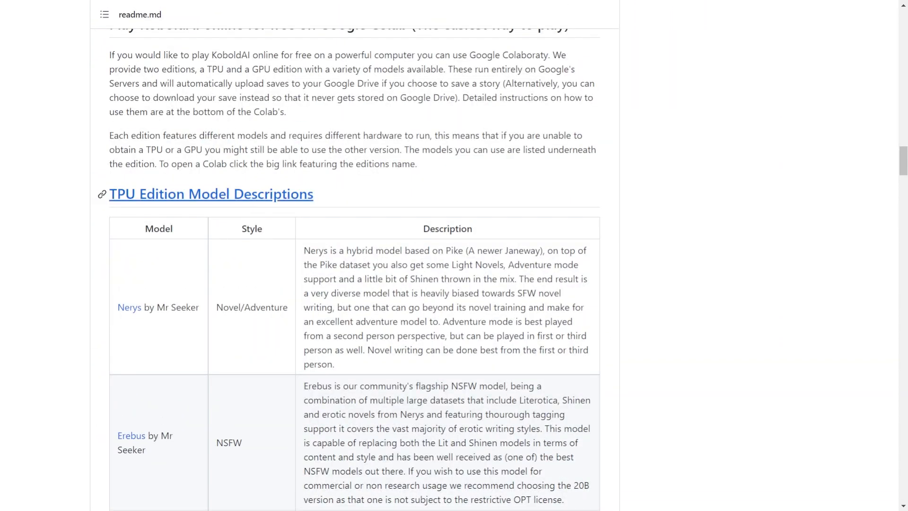
{"action": "scroll", "scroll_direction": "down", "scroll_amount": 3}
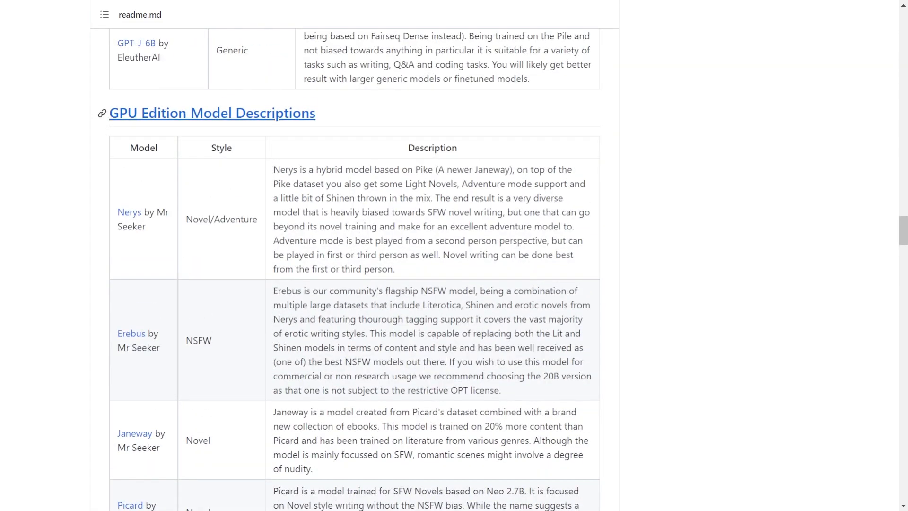
{"action": "scroll", "scroll_direction": "down", "scroll_amount": 3}
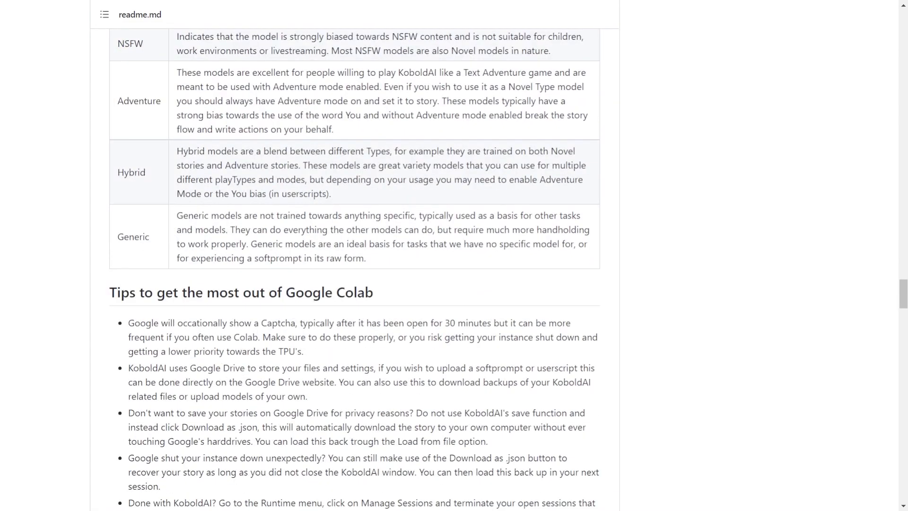
{"action": "scroll", "scroll_direction": "up", "scroll_amount": 3}
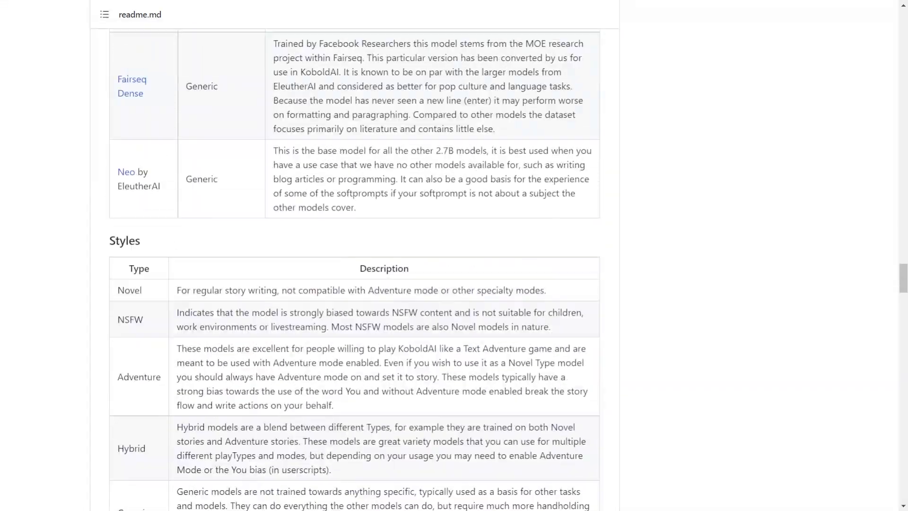
{"action": "scroll", "scroll_direction": "down", "scroll_amount": 3}
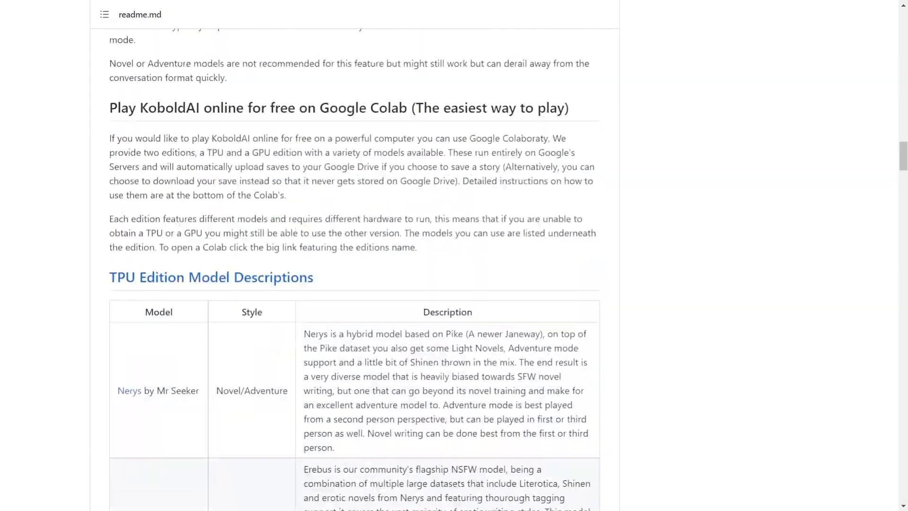
{"action": "scroll", "scroll_direction": "up", "scroll_amount": 3}
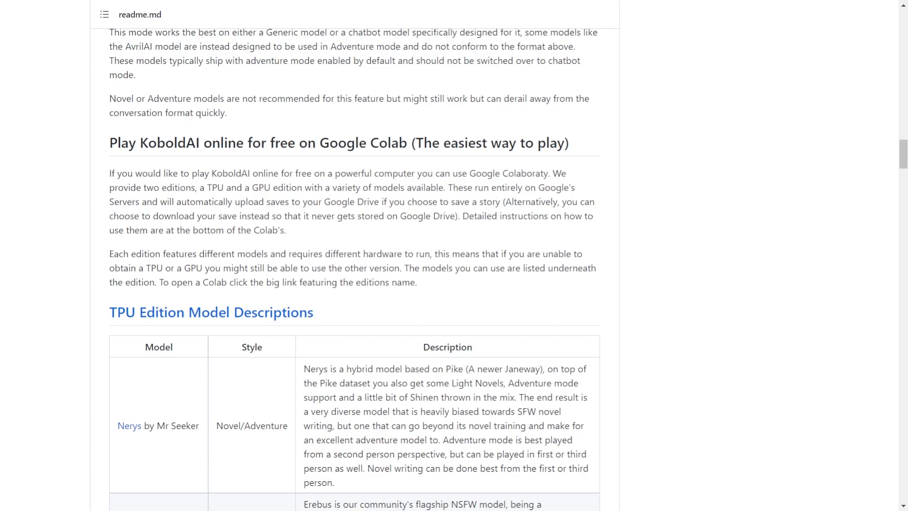
{"action": "mouse_move", "coordinate": [211, 312]}
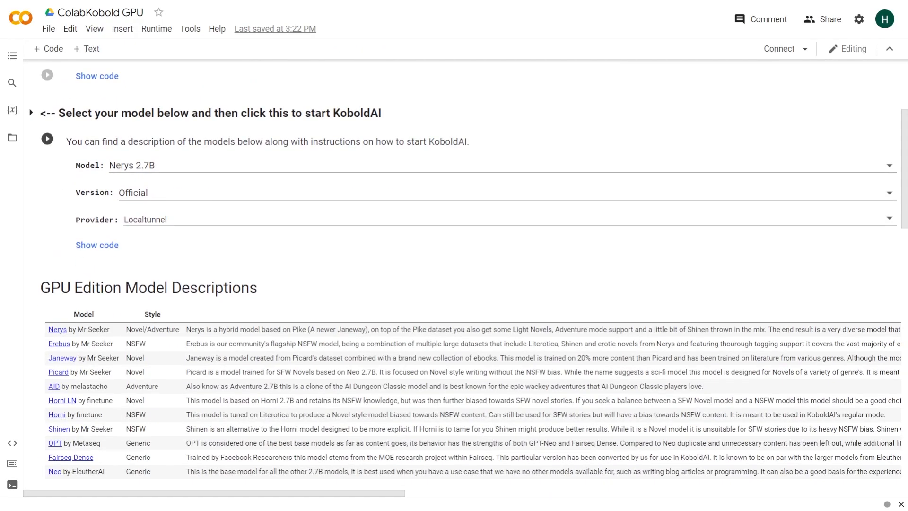
Run the ColabKobold GPU cell with Nerys 2.7B and Localtunnel until the loca.lt link appears
{"action": "scroll", "scroll_direction": "up", "scroll_amount": 3}
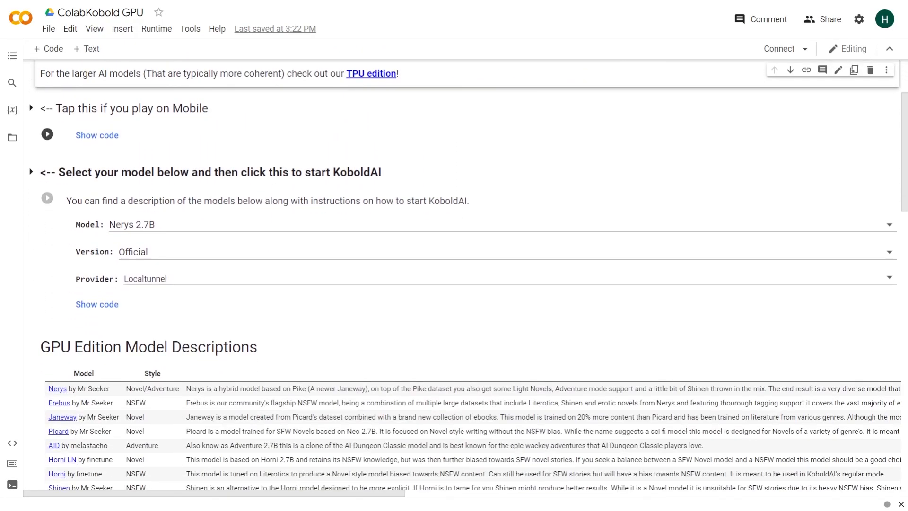
{"action": "left_click", "coordinate": [47, 198]}
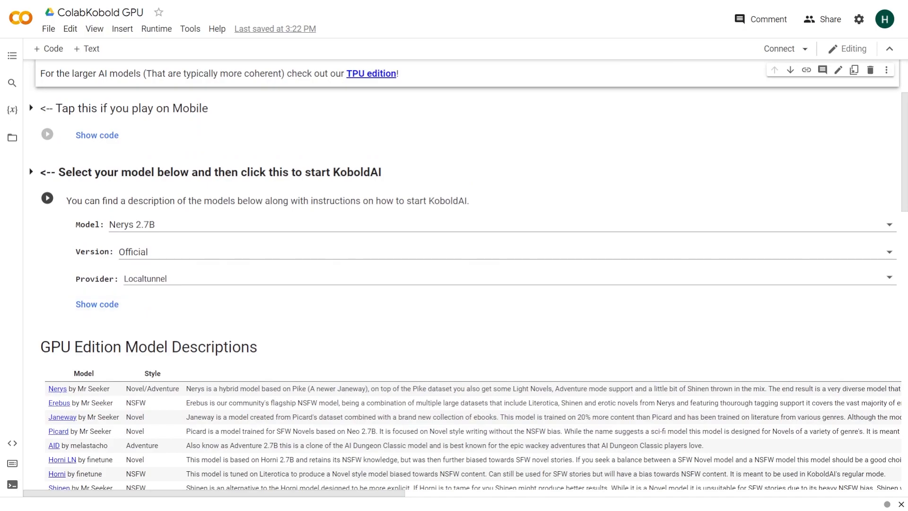
{"action": "left_click", "coordinate": [47, 197]}
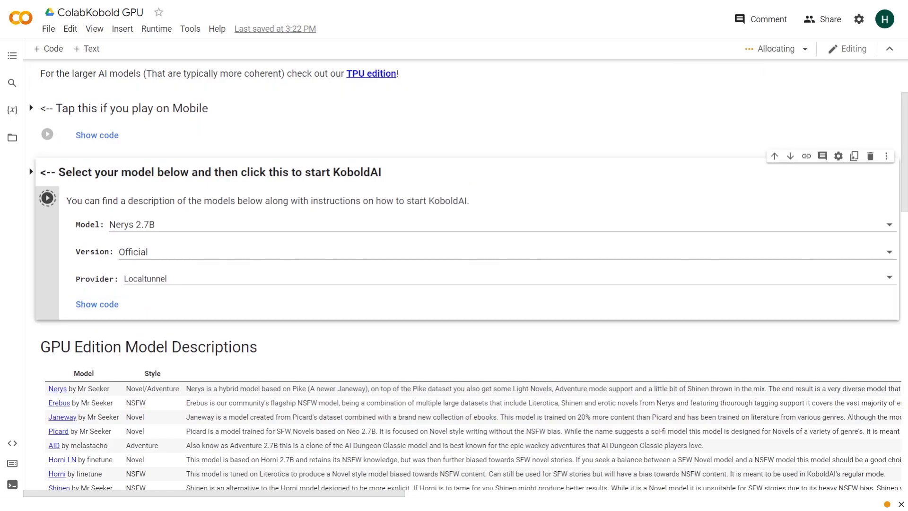
{"action": "left_click", "coordinate": [47, 198]}
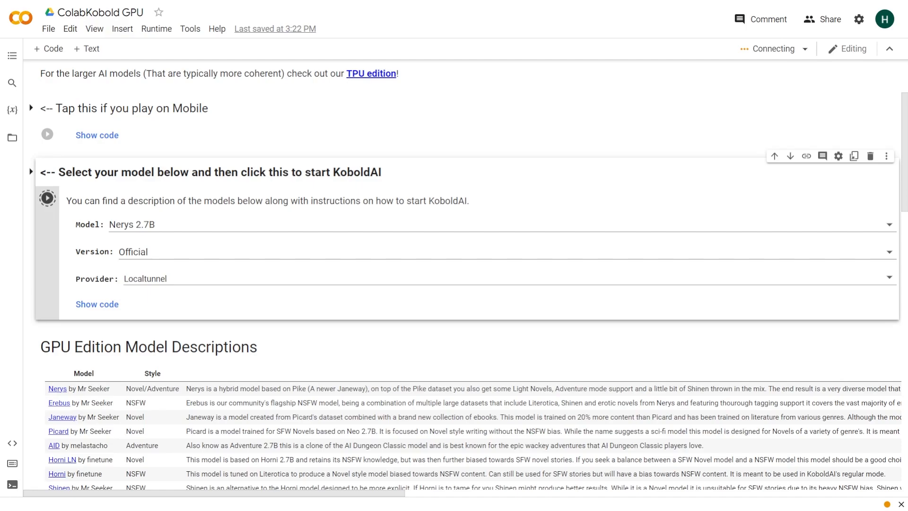
{"action": "left_click", "coordinate": [47, 198]}
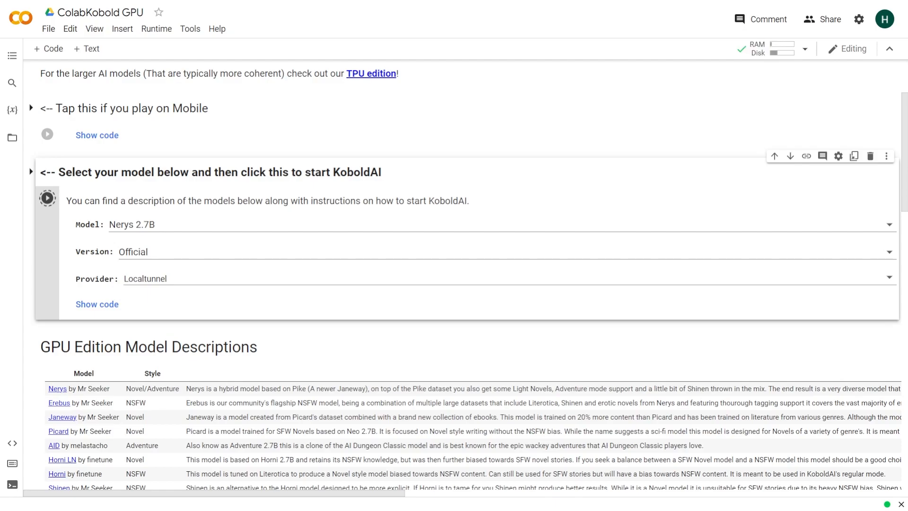
{"action": "left_click", "coordinate": [47, 198]}
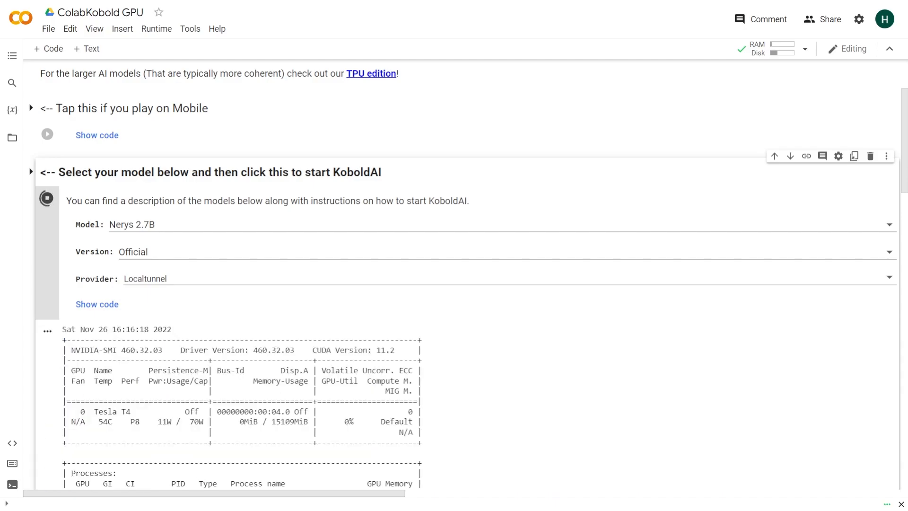
{"action": "scroll", "scroll_direction": "down", "scroll_amount": 3}
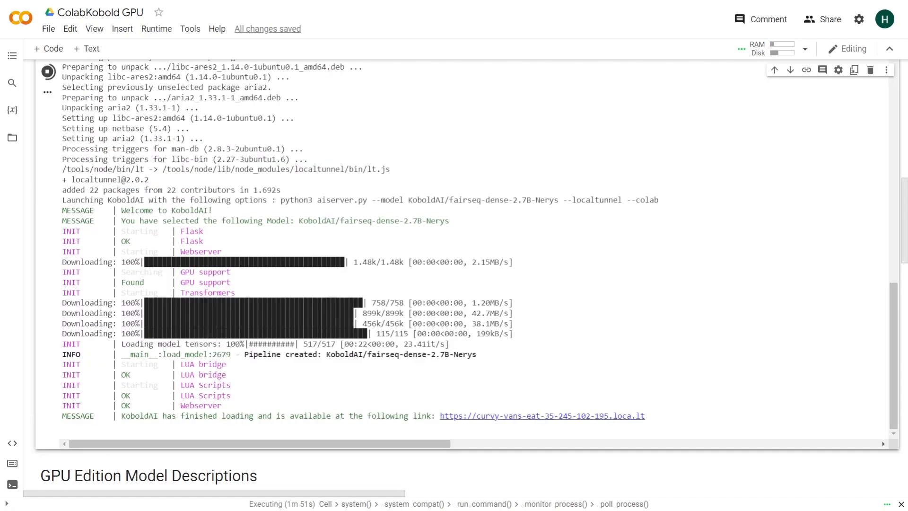
Open the loca.lt link and continue past the reminder page into KoboldAI
{"action": "left_click", "coordinate": [541, 416]}
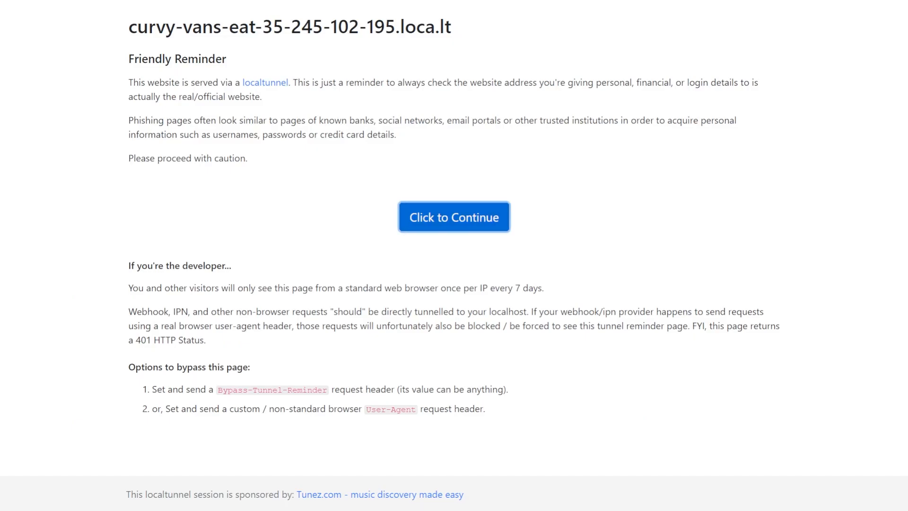
{"action": "left_click", "coordinate": [454, 216]}
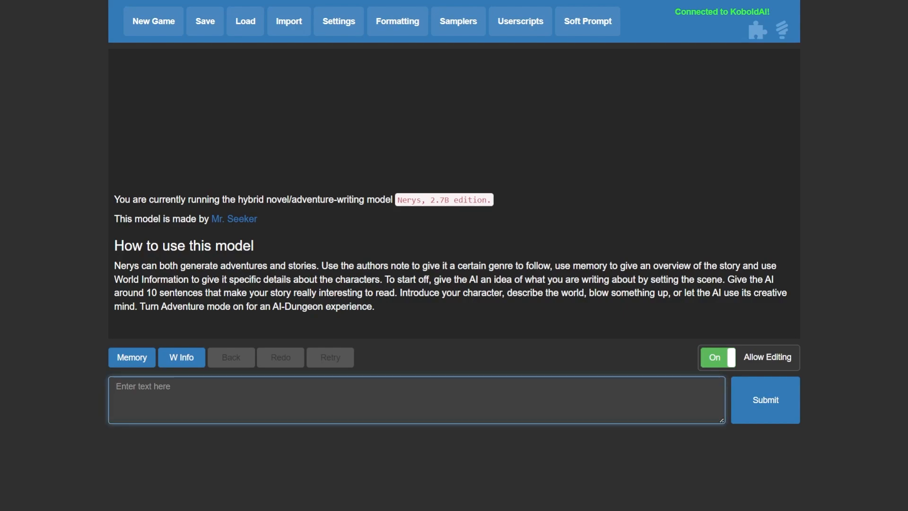
Turn Adventure Mode on in the Settings panel, then close the panel
{"action": "left_click", "coordinate": [333, 20]}
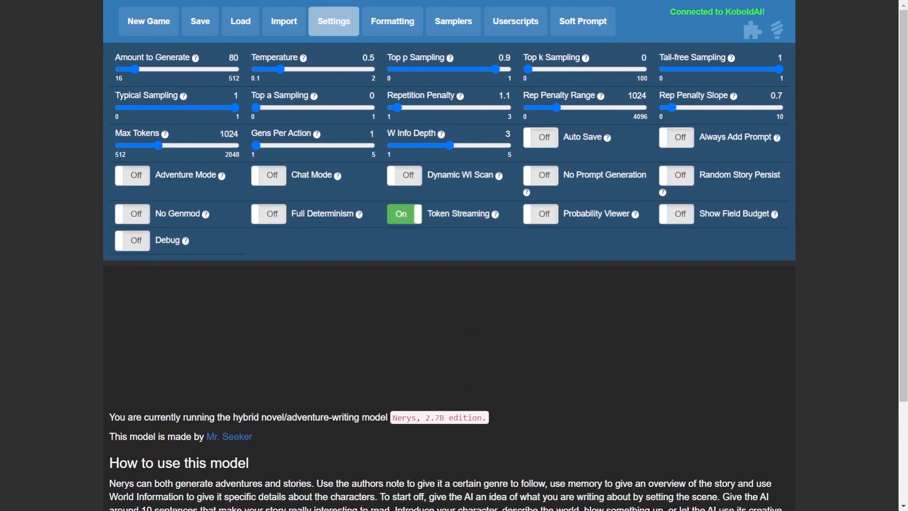
{"action": "mouse_move", "coordinate": [660, 193]}
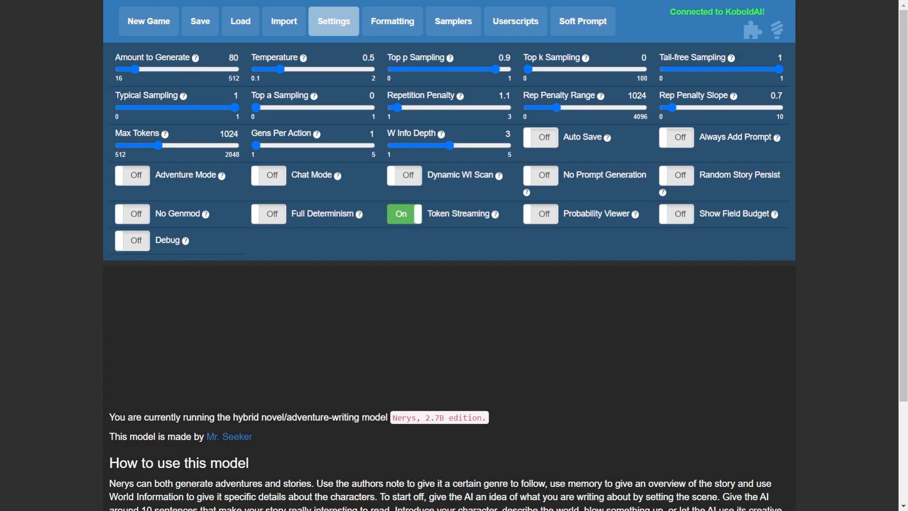
{"action": "left_click", "coordinate": [132, 175]}
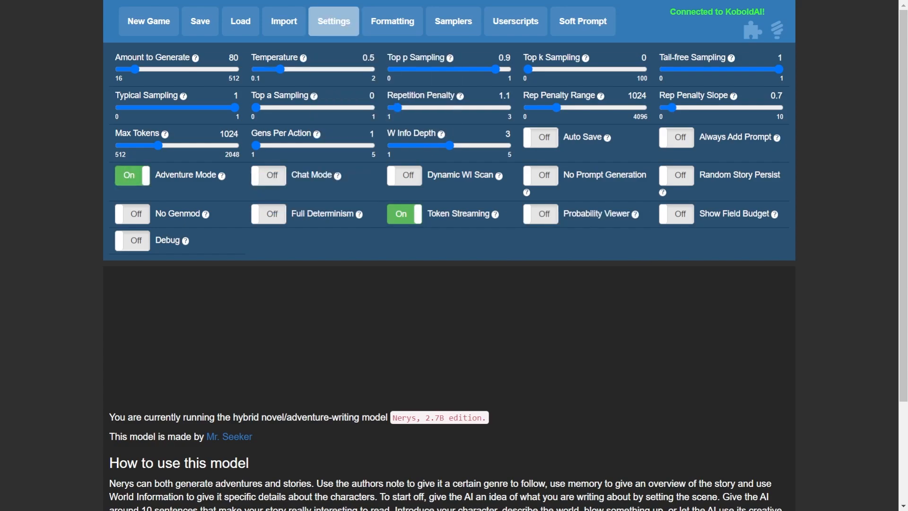
{"action": "left_click", "coordinate": [333, 21]}
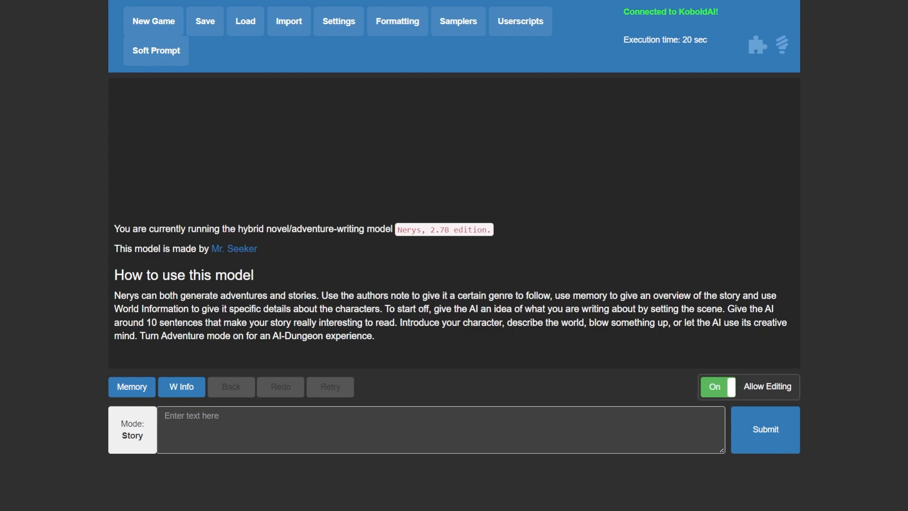
Type 'You are Jack woodcutter who lives in the forest close to the village of Patchkin.'
{"action": "type", "text": "yo"}
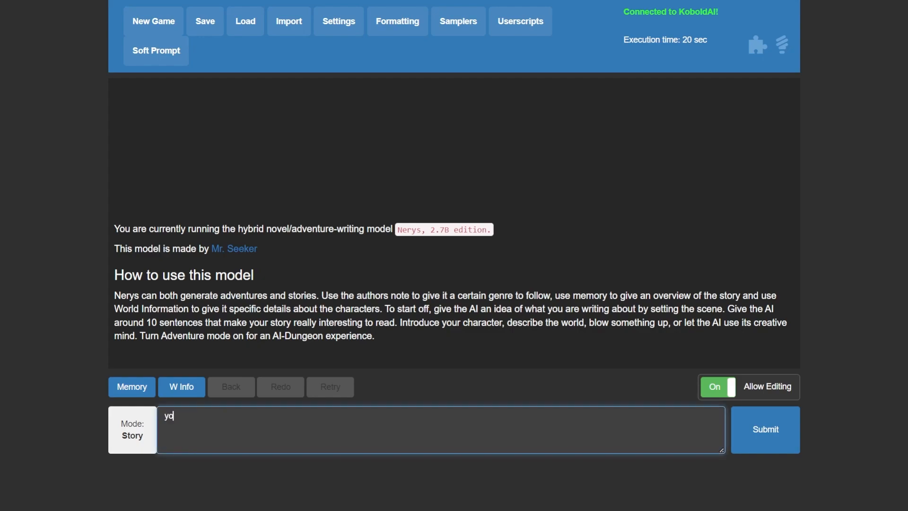
{"action": "type", "text": "You a"}
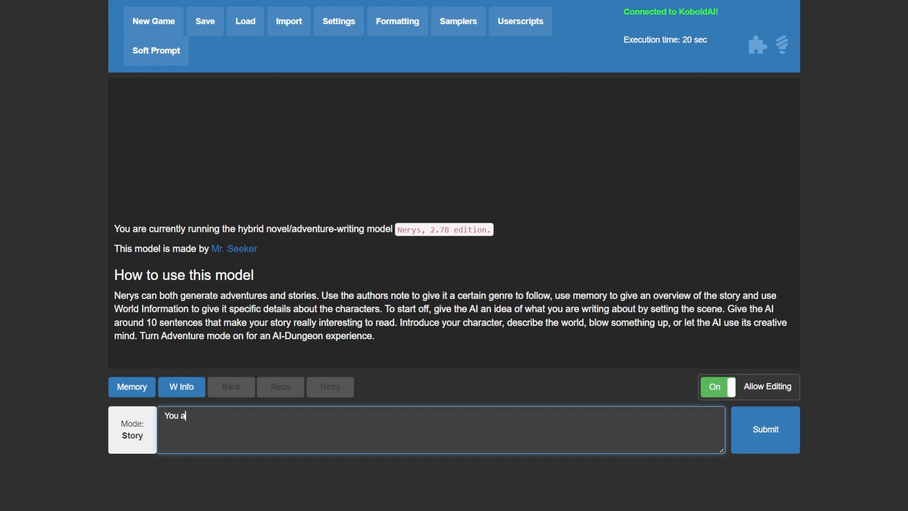
{"action": "type", "text": "re Jack a"}
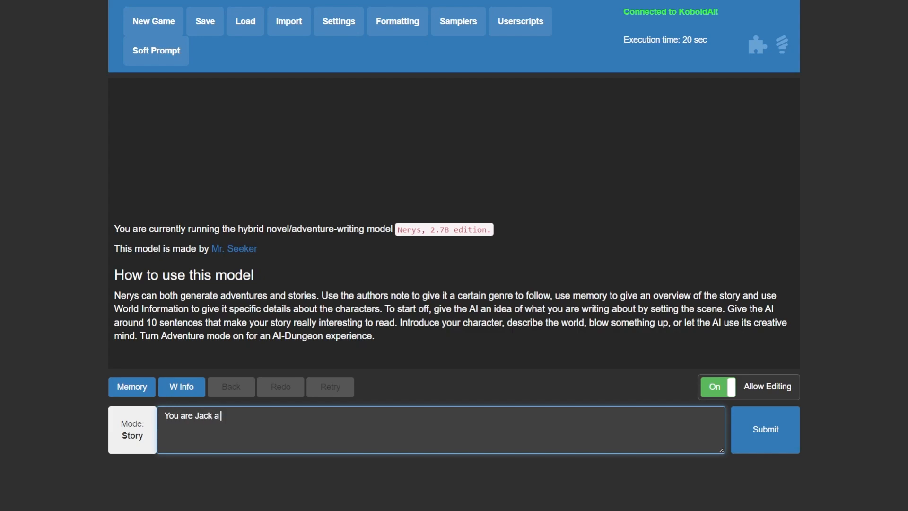
{"action": "type", "text": "woodc"}
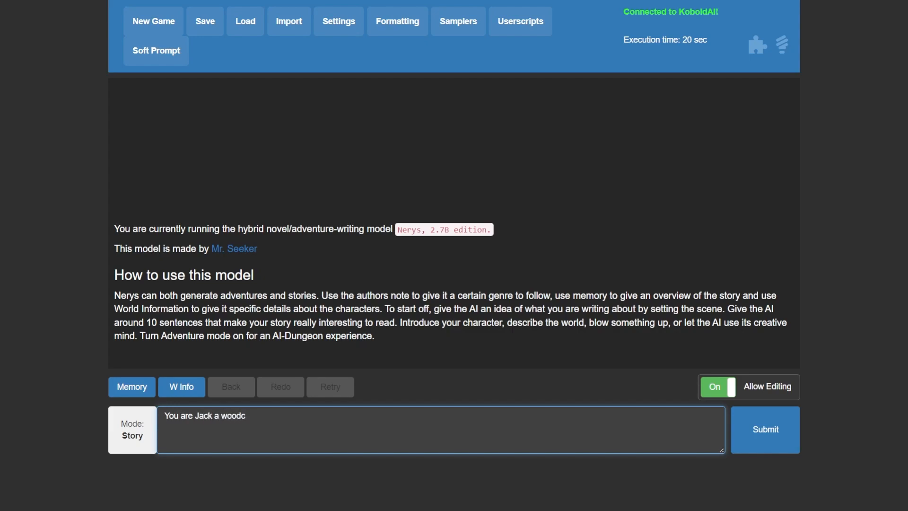
{"action": "type", "text": "utter who liv"}
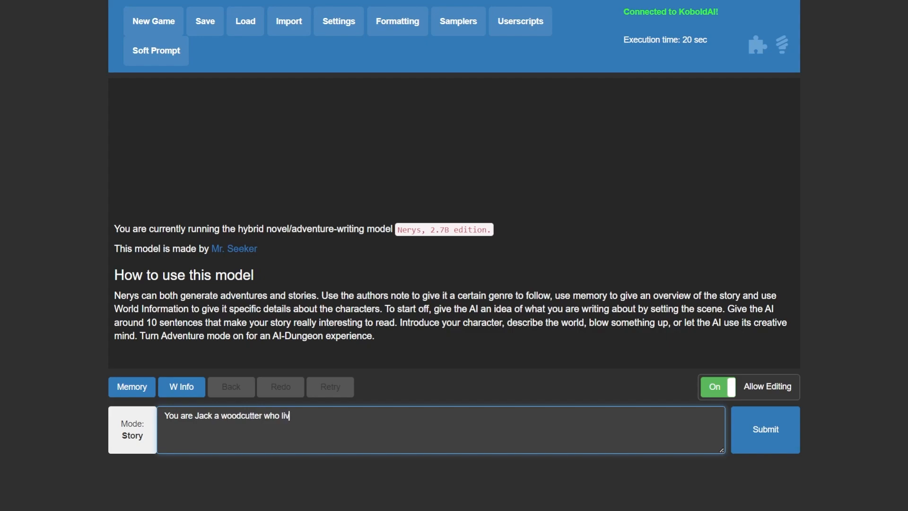
{"action": "type", "text": "es in the"}
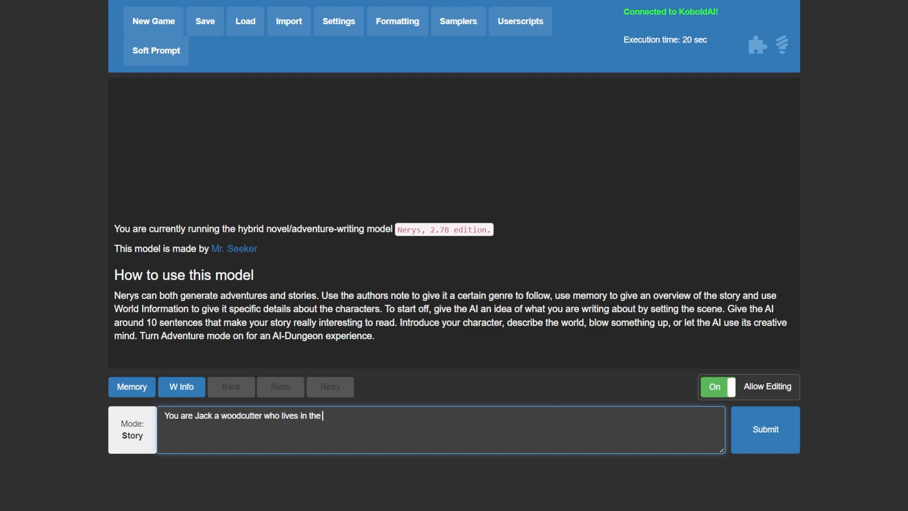
{"action": "type", "text": "fore"}
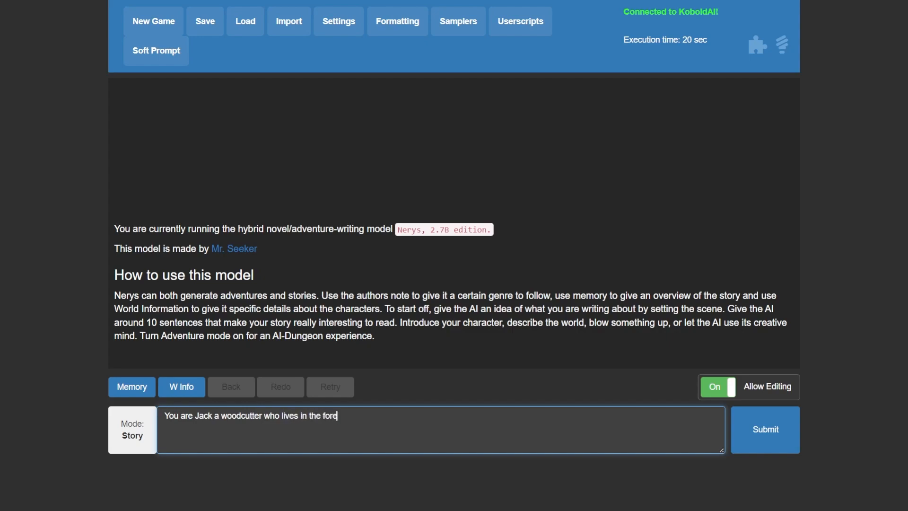
{"action": "type", "text": "st close to th"}
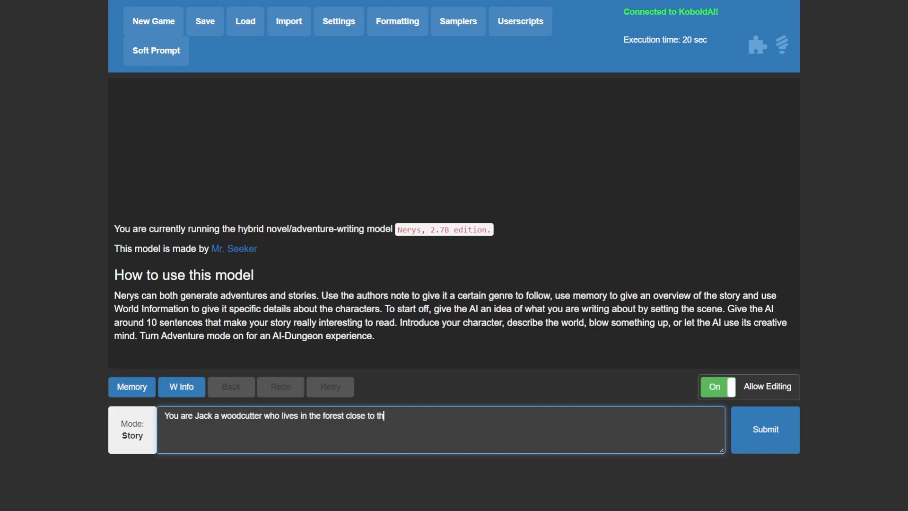
{"action": "type", "text": "e"}
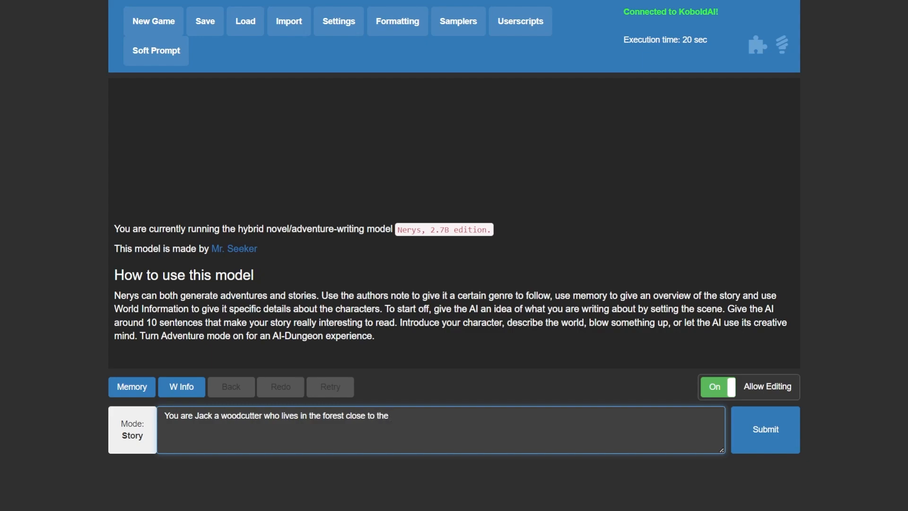
{"action": "type", "text": "Patchkin villag"}
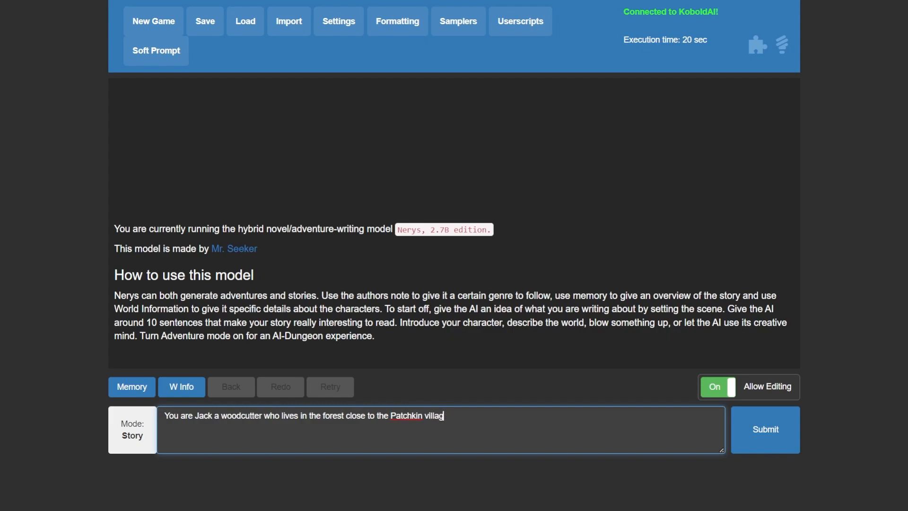
{"action": "key", "text": "Backspace"}
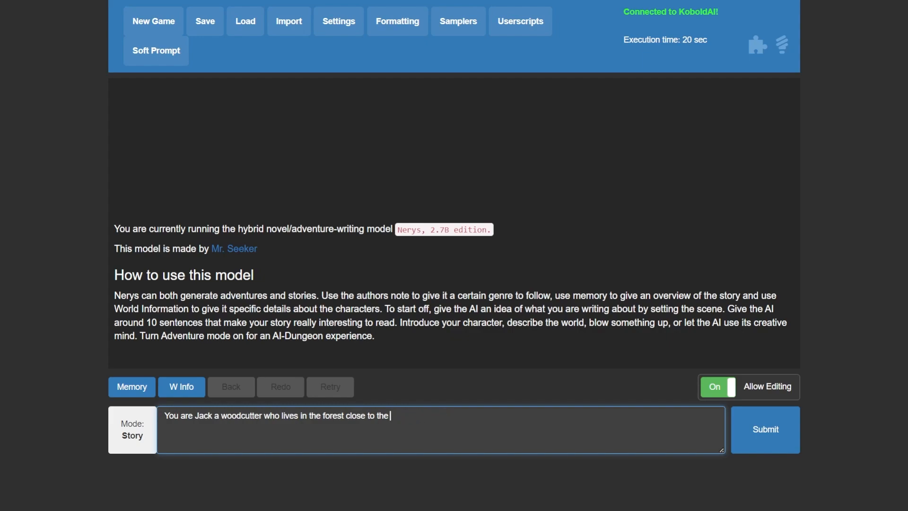
{"action": "type", "text": "village"}
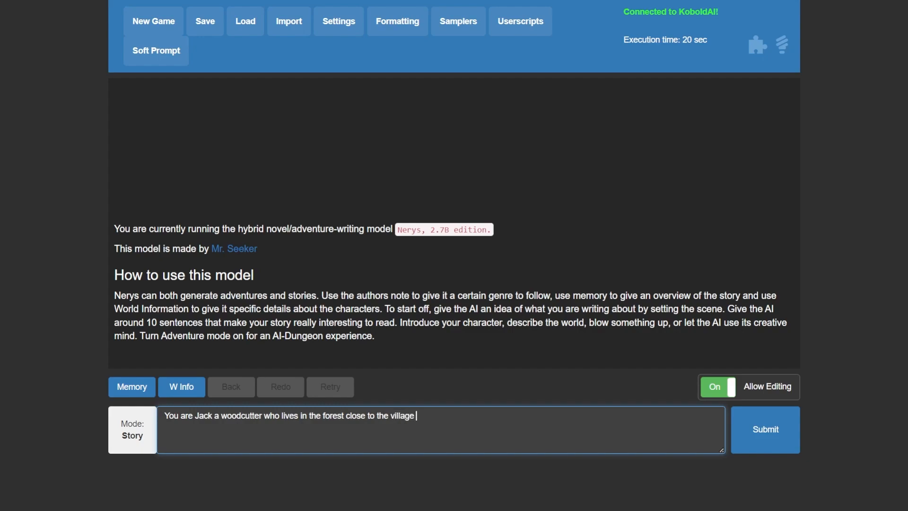
{"action": "type", "text": "of p"}
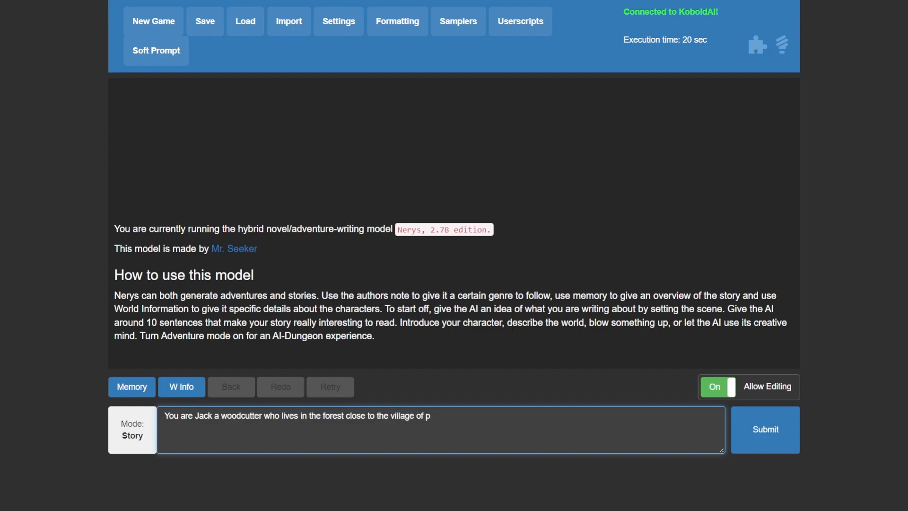
{"action": "type", "text": "atchkin"}
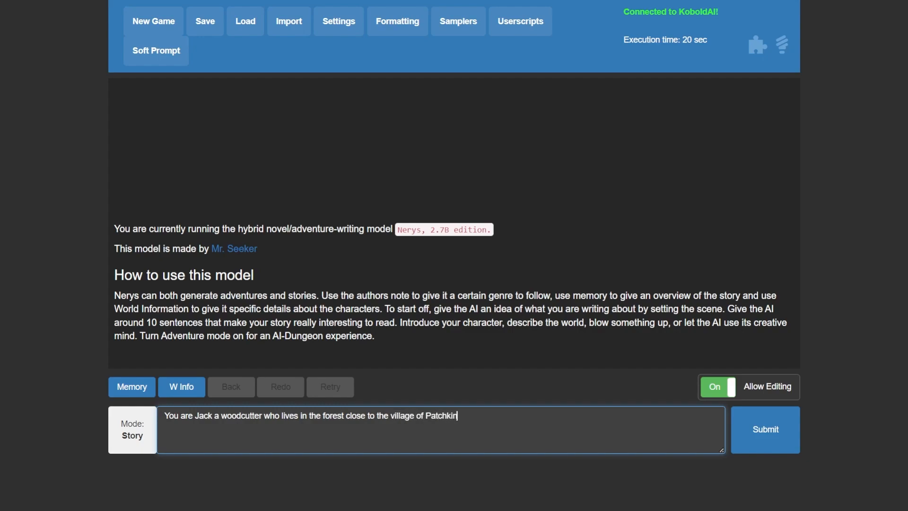
{"action": "type", "text": "."}
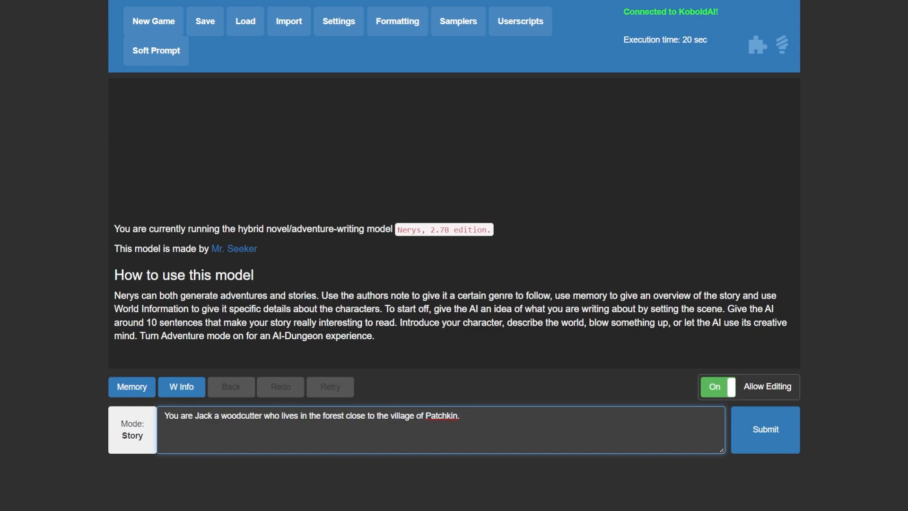
Add 'You chop wood everyday and deliver it to the village' and submit the prompt
{"action": "type", "text": "You"}
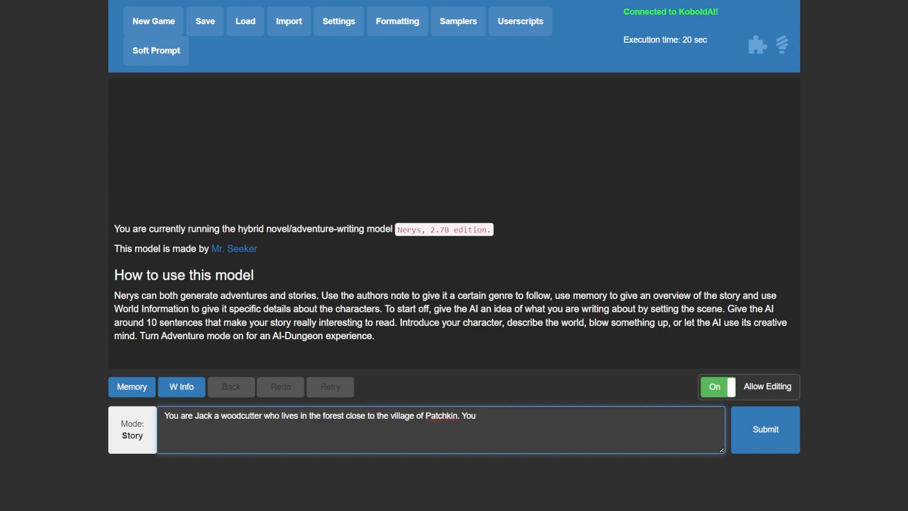
{"action": "type", "text": "chop wood v"}
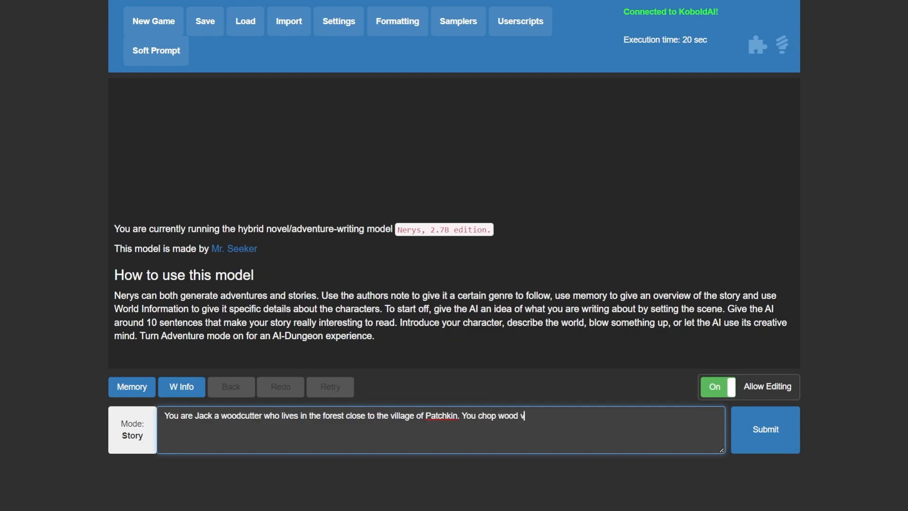
{"action": "type", "text": "everyday"}
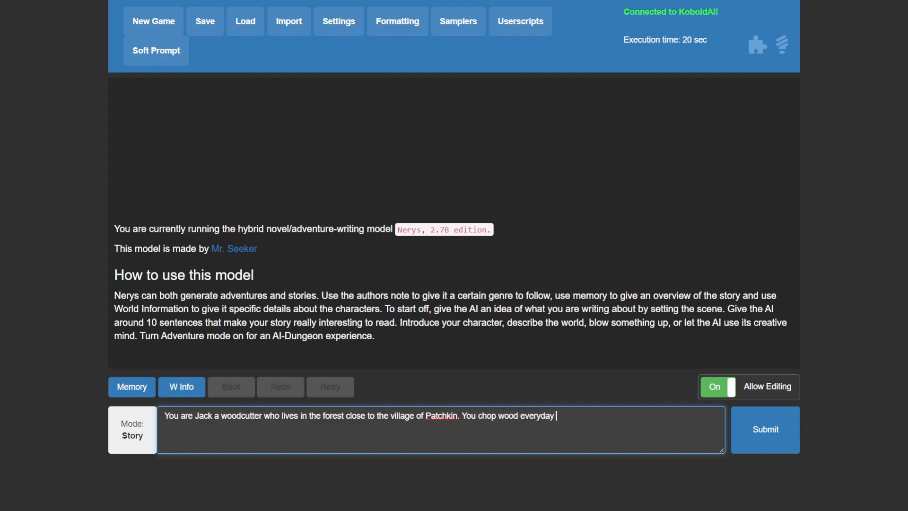
{"action": "type", "text": "and d"}
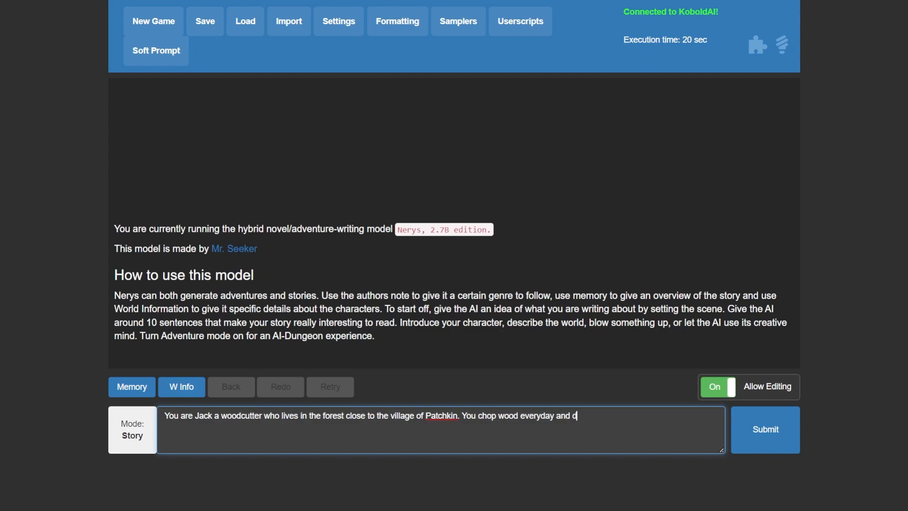
{"action": "type", "text": "eliver it"}
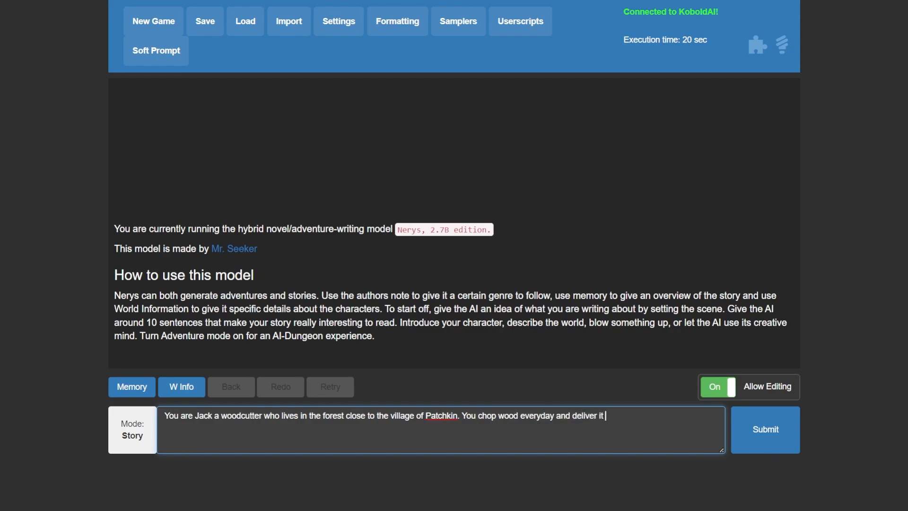
{"action": "type", "text": "to the vil"}
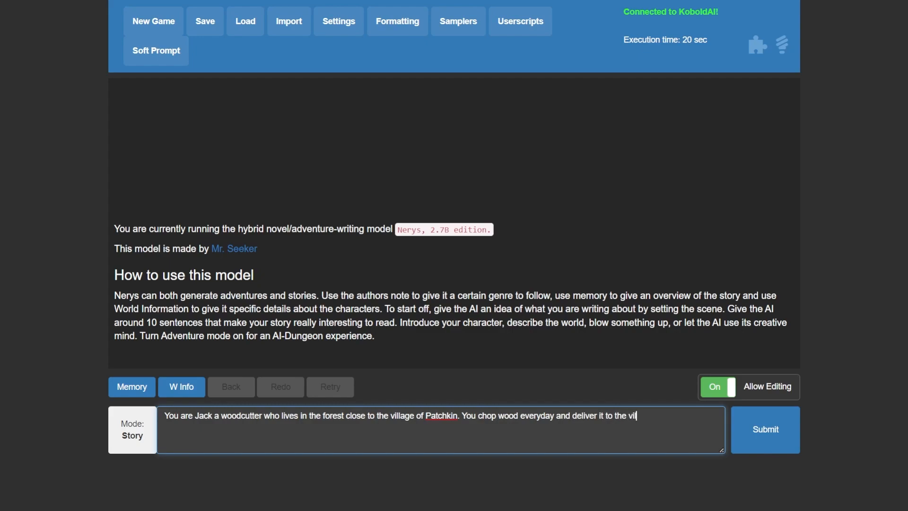
{"action": "type", "text": "lage"}
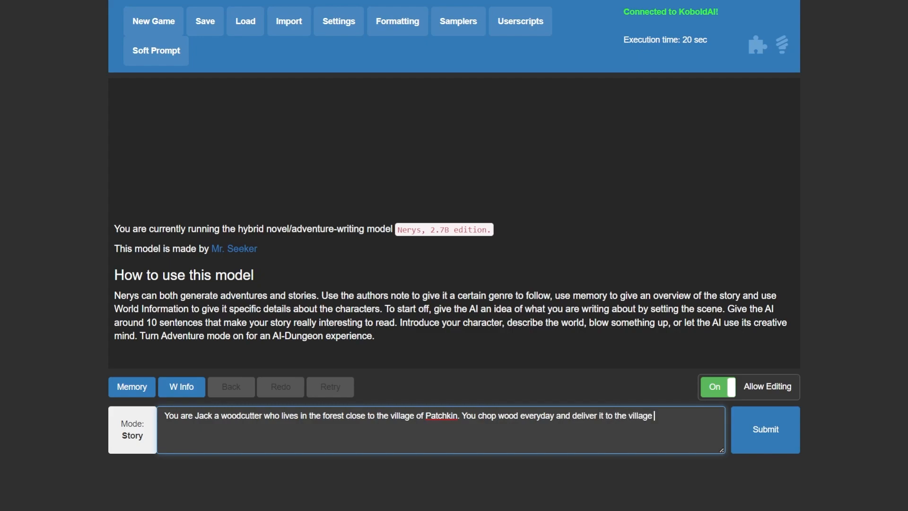
{"action": "left_click", "coordinate": [764, 428]}
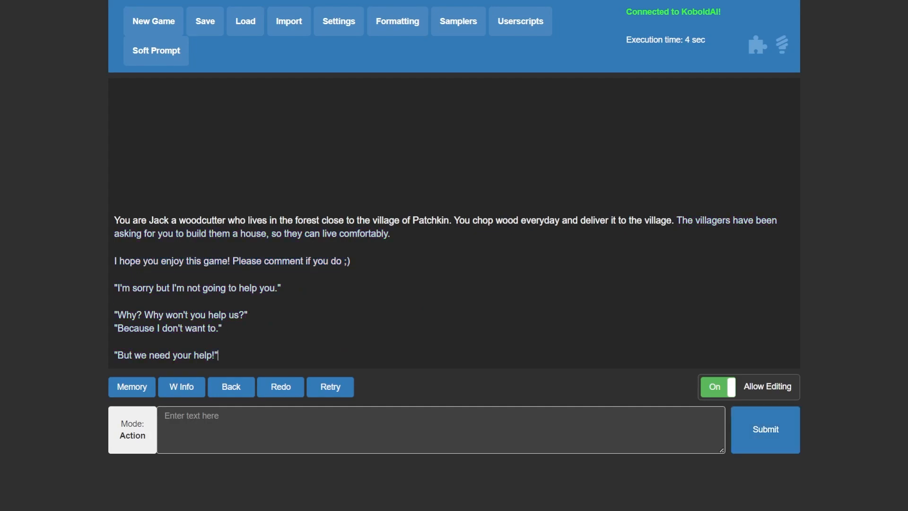
Begin a new line 'You think' after the AI's continuation
{"action": "type", "text": "You think"}
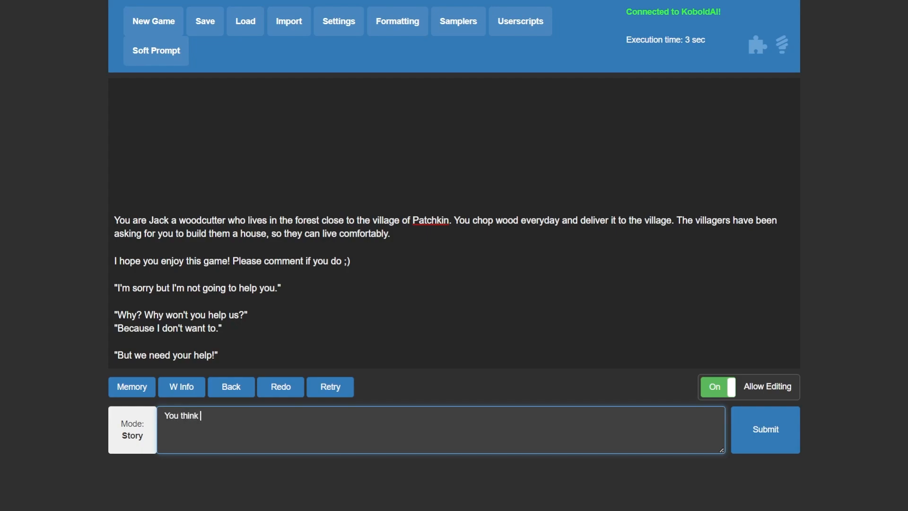
Submit that Jack thinks hard and asks a price of 10 gold to build their house
{"action": "type", "text": "hard and d"}
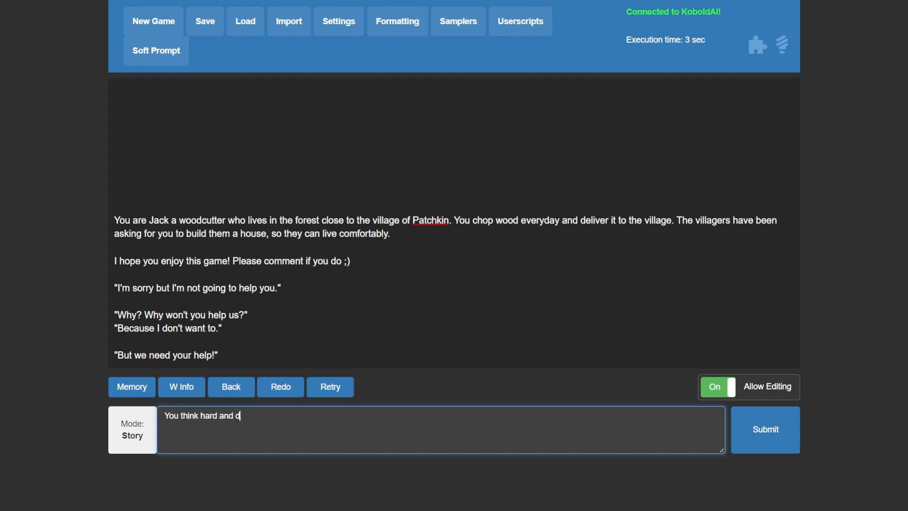
{"action": "type", "text": "ecide to ask"}
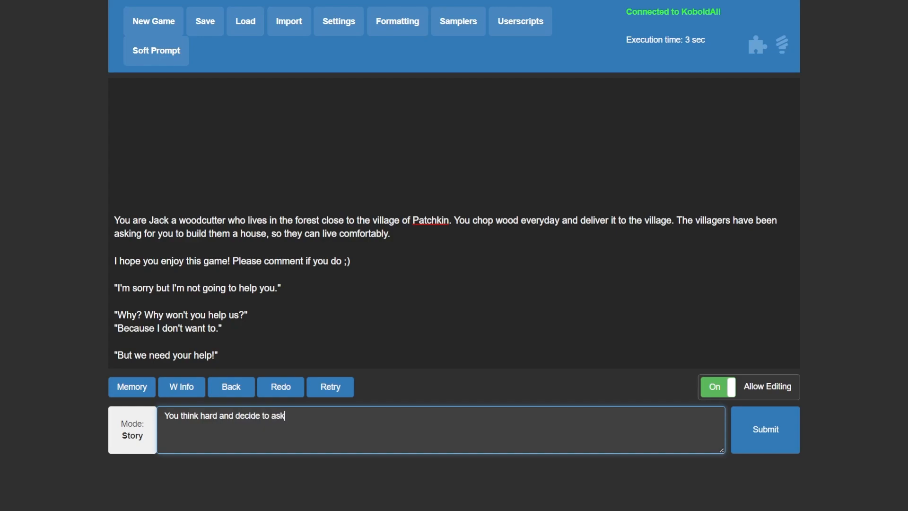
{"action": "type", "text": "for a pri"}
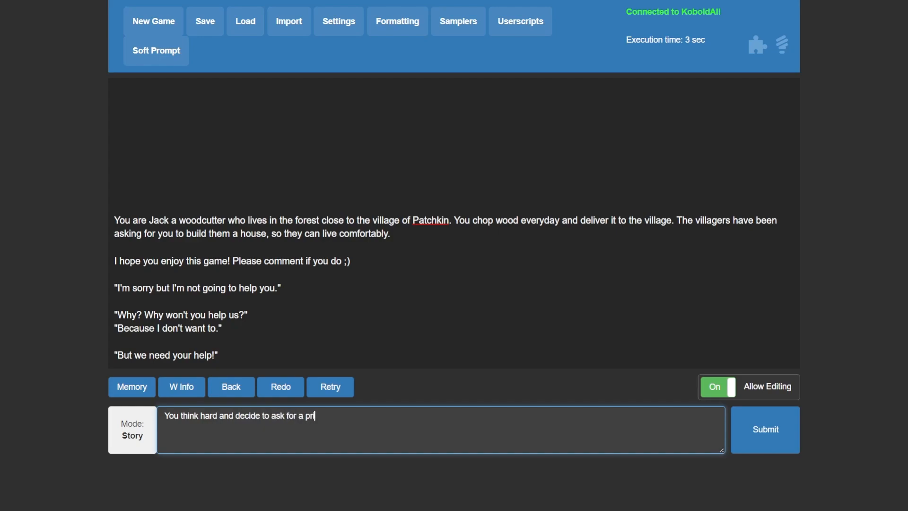
{"action": "type", "text": "ce of 10"}
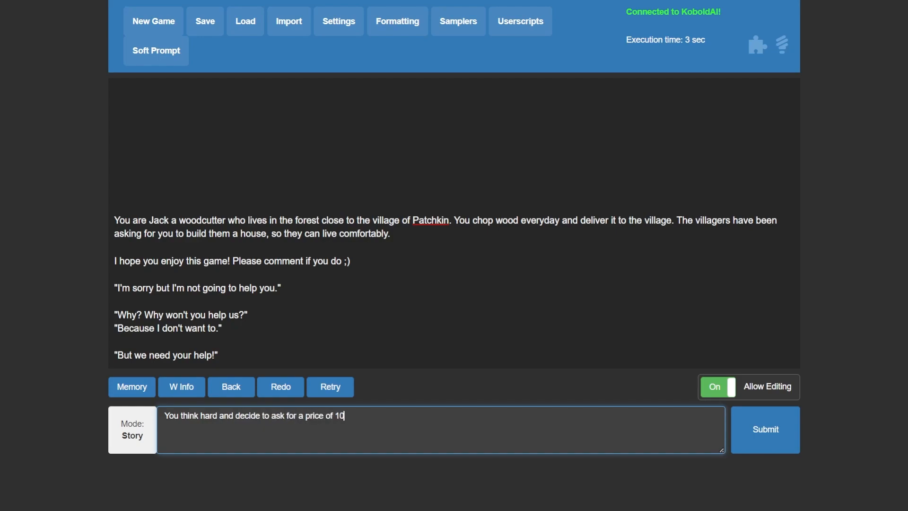
{"action": "type", "text": "gold to bui"}
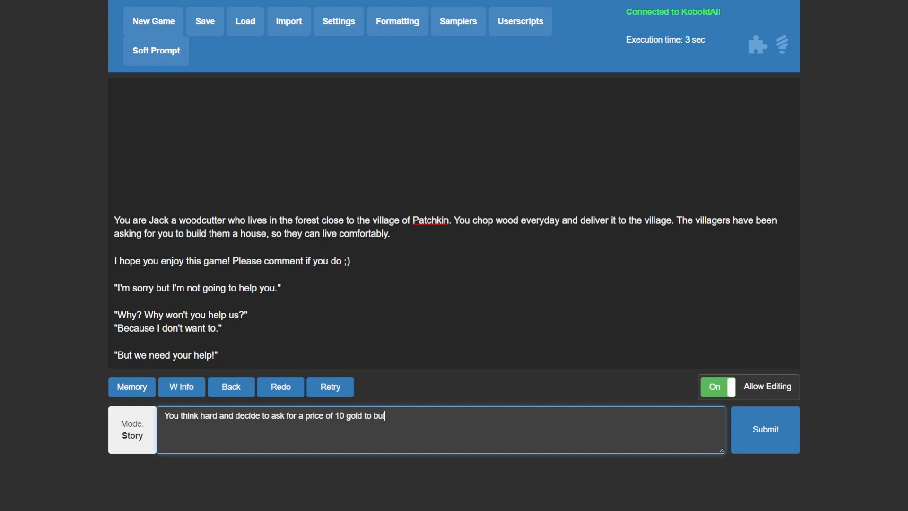
{"action": "type", "text": "ld their house."}
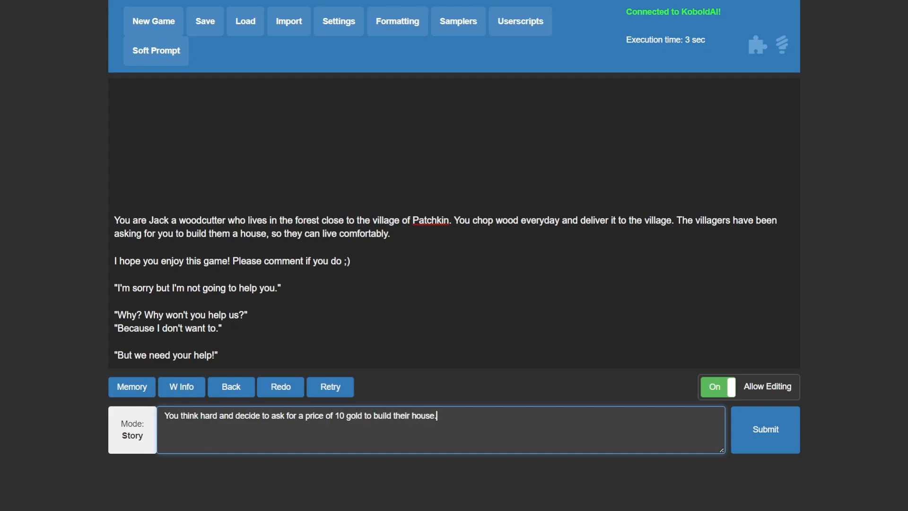
{"action": "left_click", "coordinate": [764, 434]}
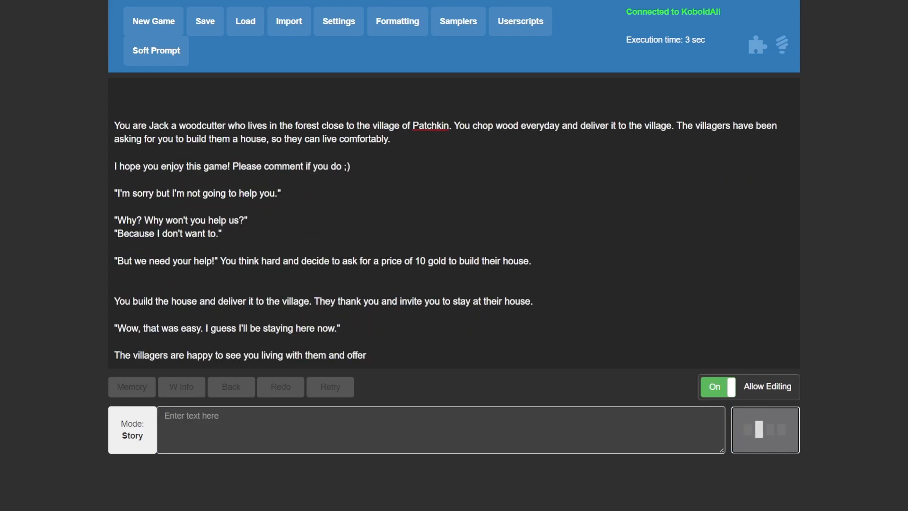
{"action": "type", "text": "s"}
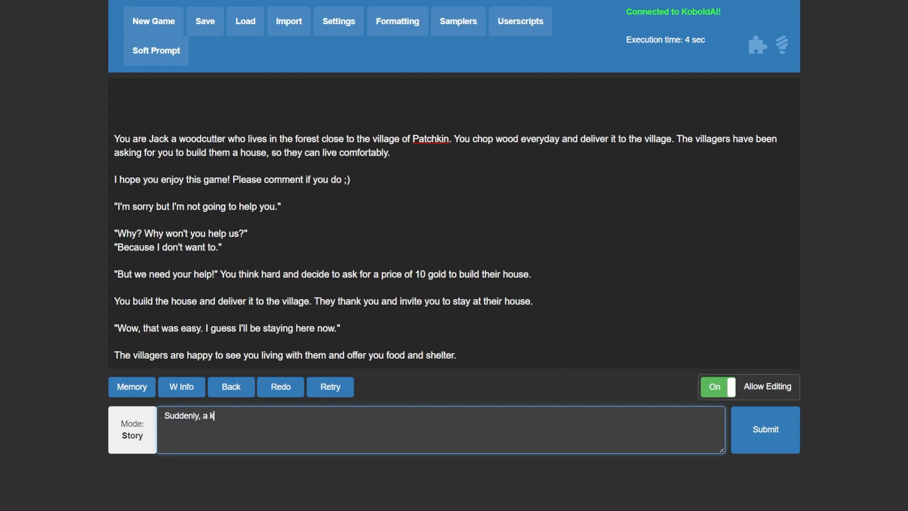
Submit that a knight from the kingdom of Romania arrives
{"action": "type", "text": "night from"}
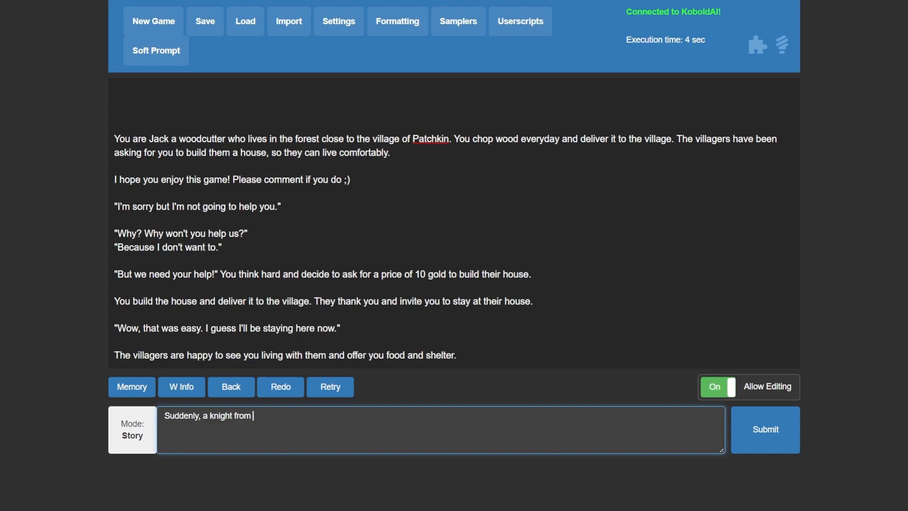
{"action": "type", "text": "the kingdom"}
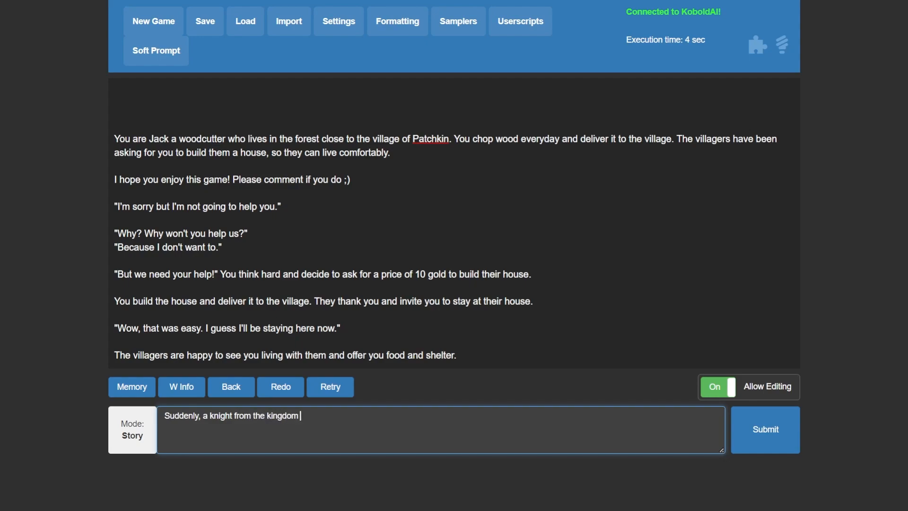
{"action": "type", "text": "of Romania"}
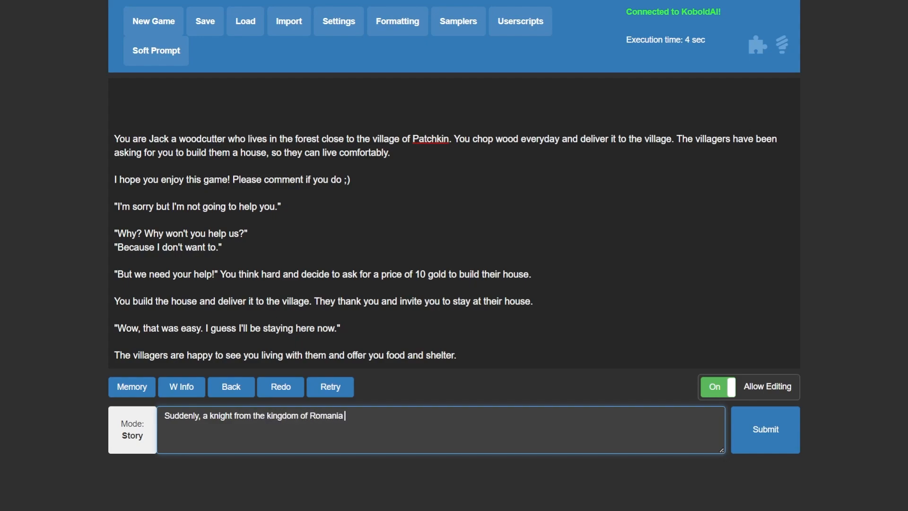
{"action": "type", "text": "arrives."}
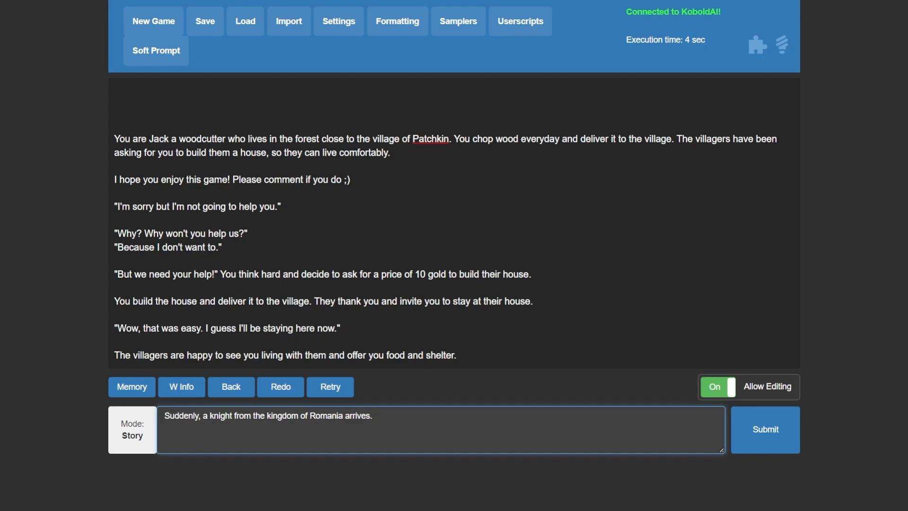
{"action": "left_click", "coordinate": [764, 429]}
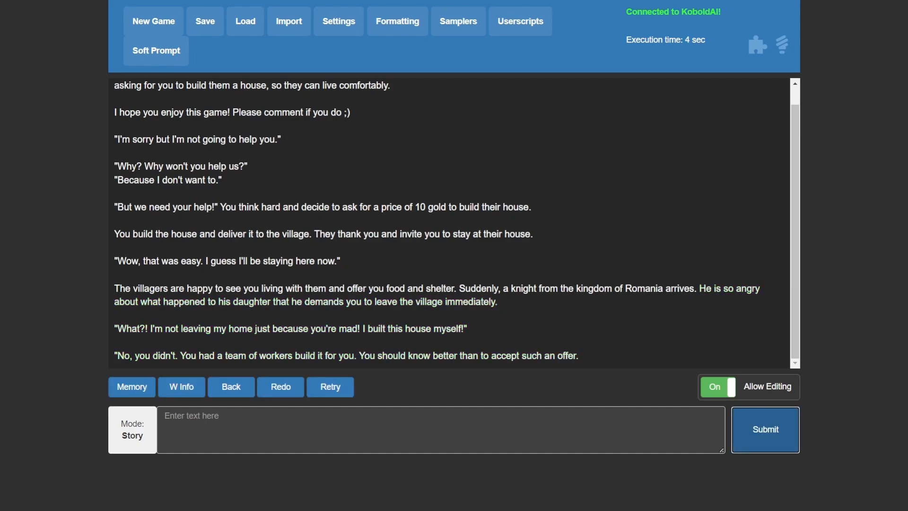
{"action": "type", "text": "He de"}
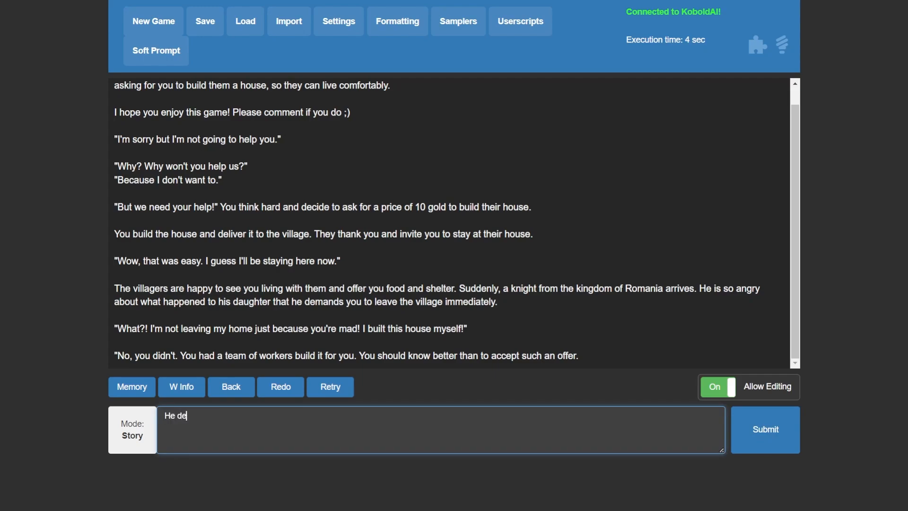
Submit 'He decides to challenge you to a duel' to continue the story
{"action": "type", "text": "cides to"}
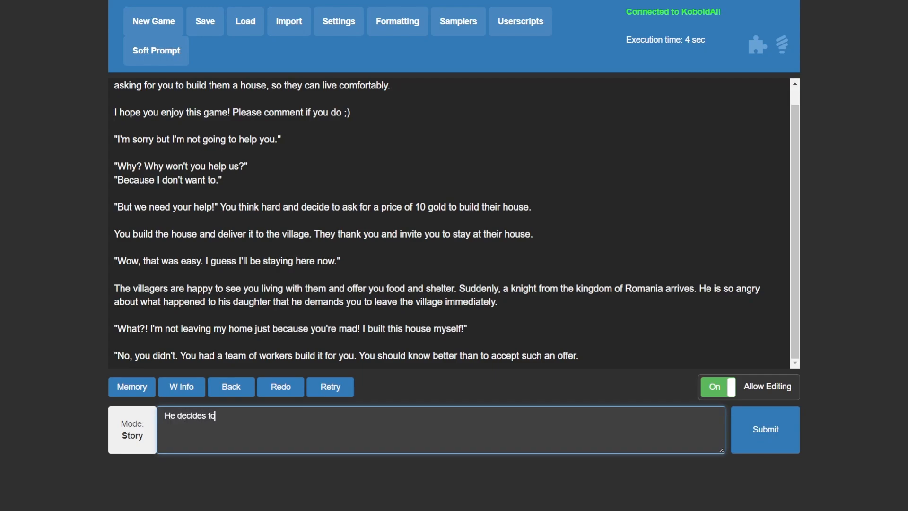
{"action": "type", "text": "challenge yo"}
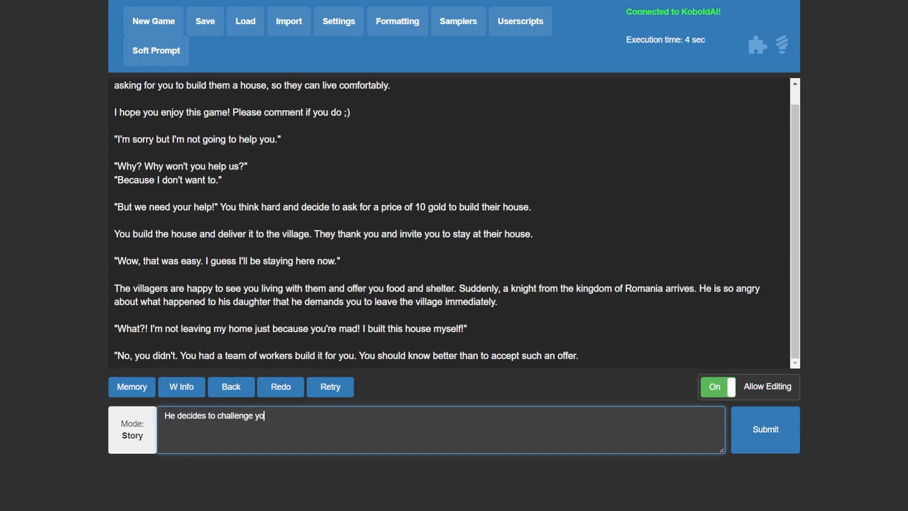
{"action": "type", "text": "u to sing"}
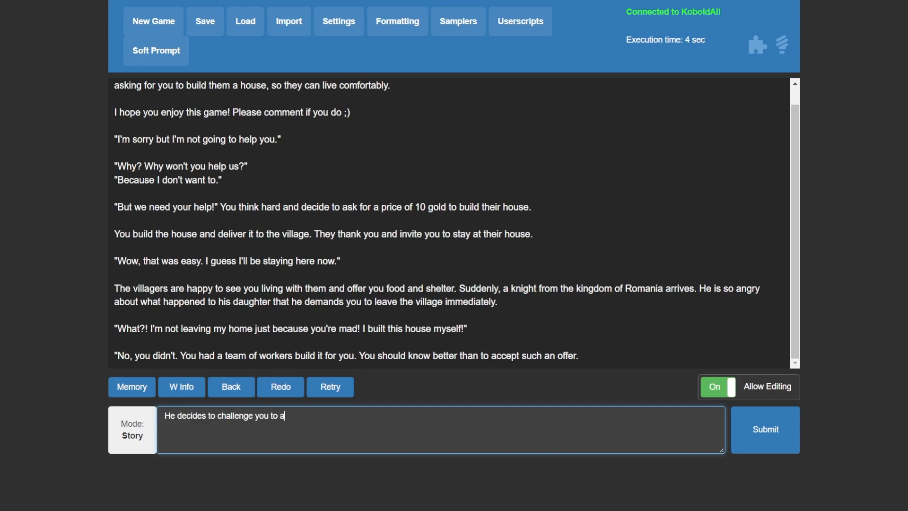
{"action": "type", "text": "rmed comb"}
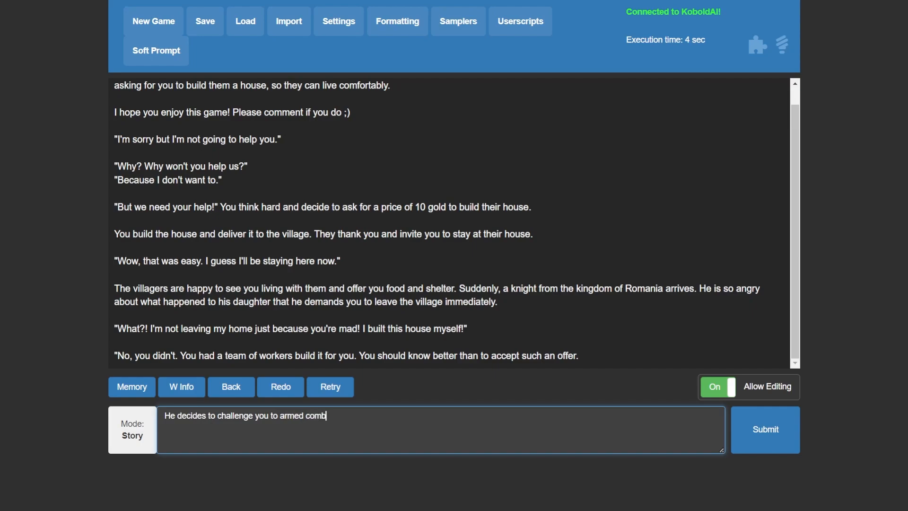
{"action": "key", "text": "BackSpace"}
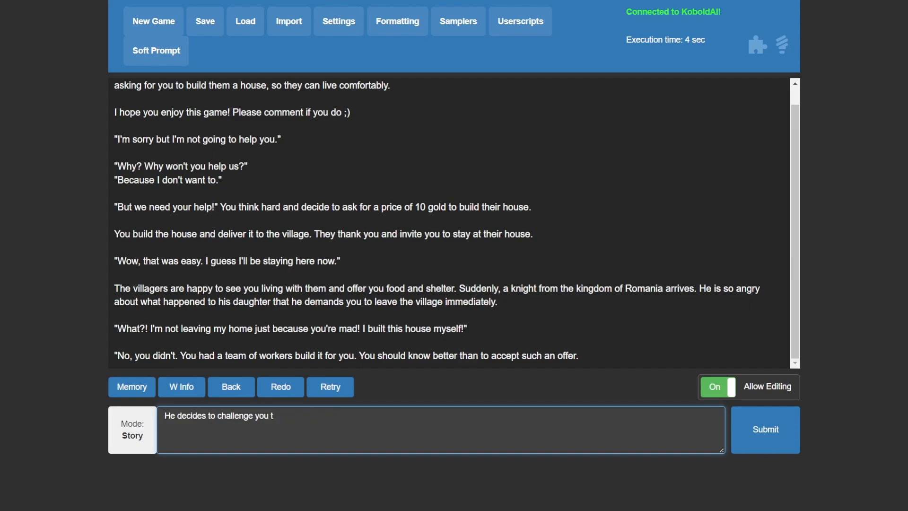
{"action": "type", "text": "o a du"}
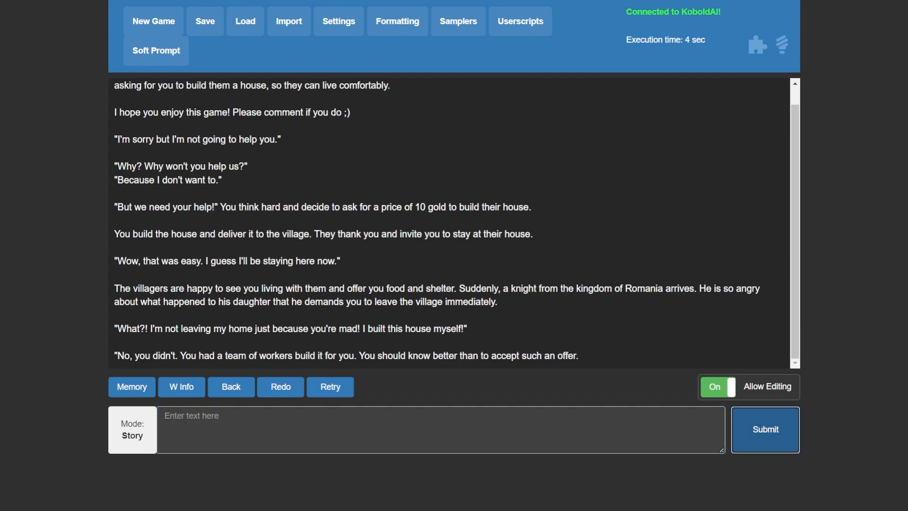
{"action": "left_click", "coordinate": [764, 429]}
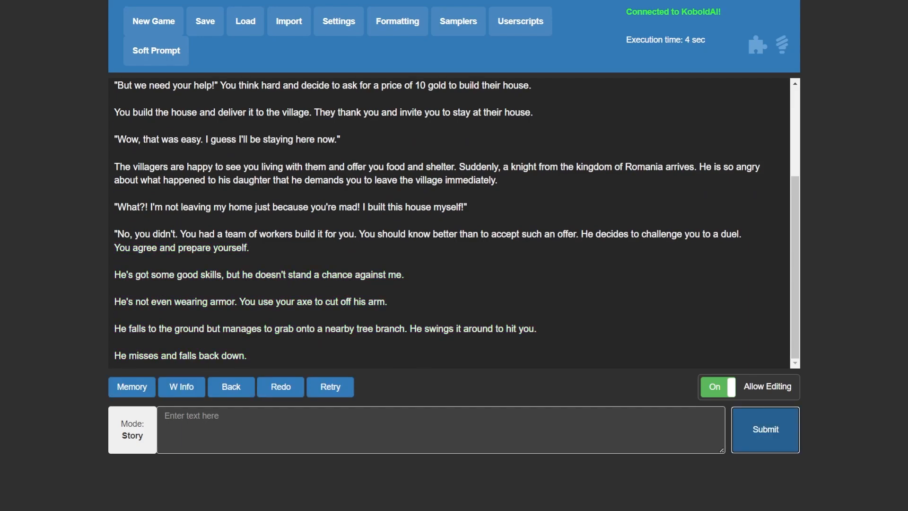
Start a new game and switch Adventure Mode off
{"action": "left_click", "coordinate": [153, 20]}
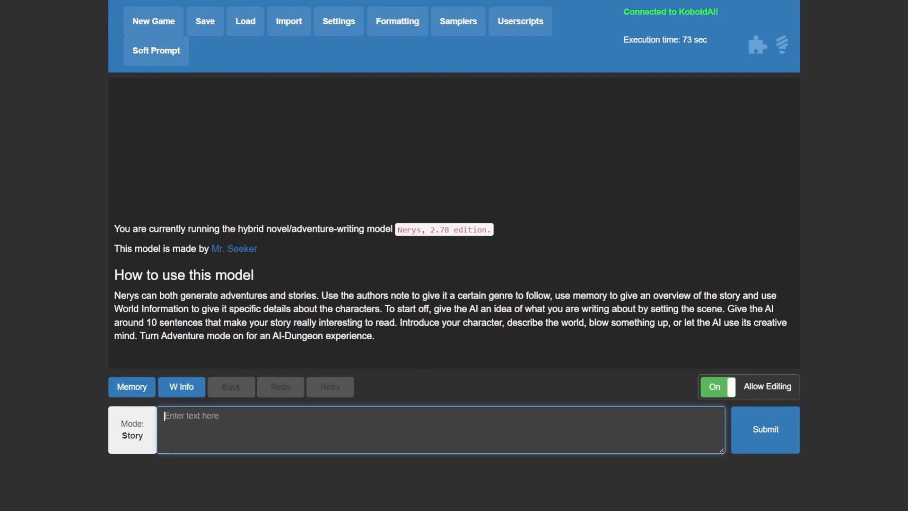
{"action": "left_click", "coordinate": [338, 21]}
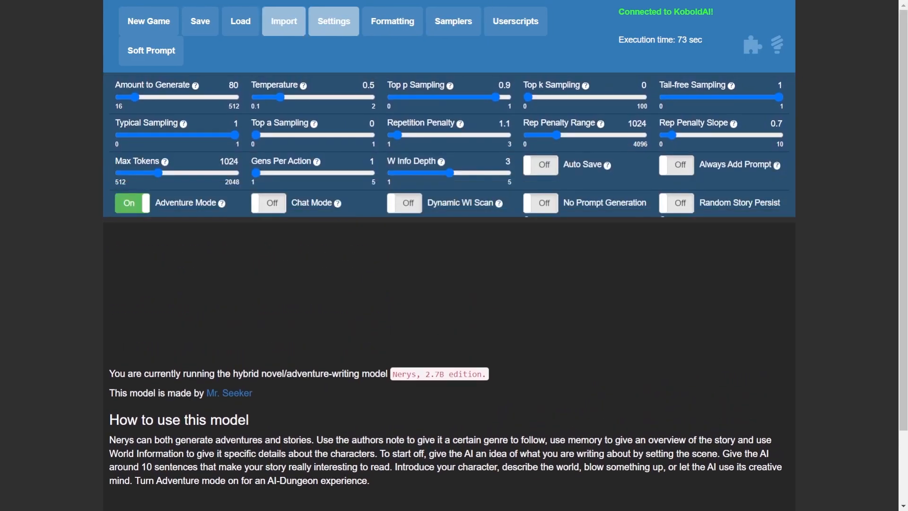
{"action": "left_click", "coordinate": [392, 21]}
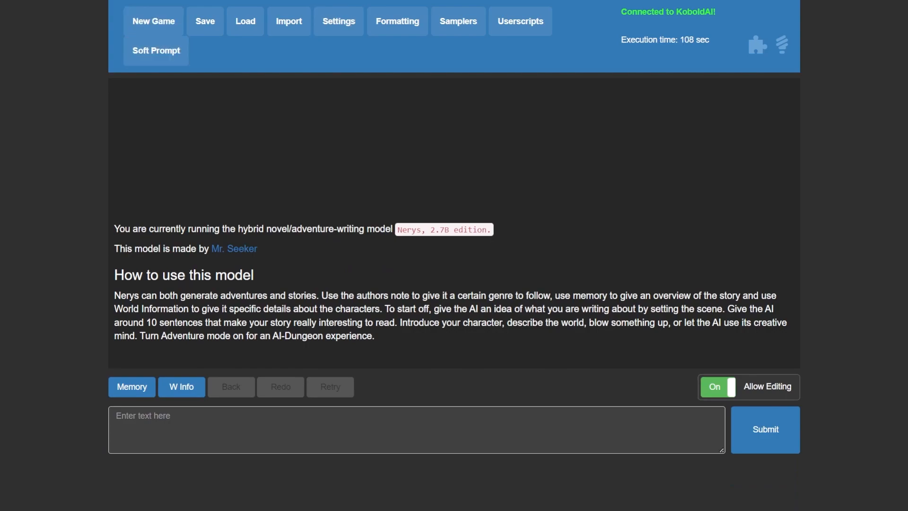
Submit the prompt '2 + 3 =' to the AI
{"action": "type", "text": "2 +"}
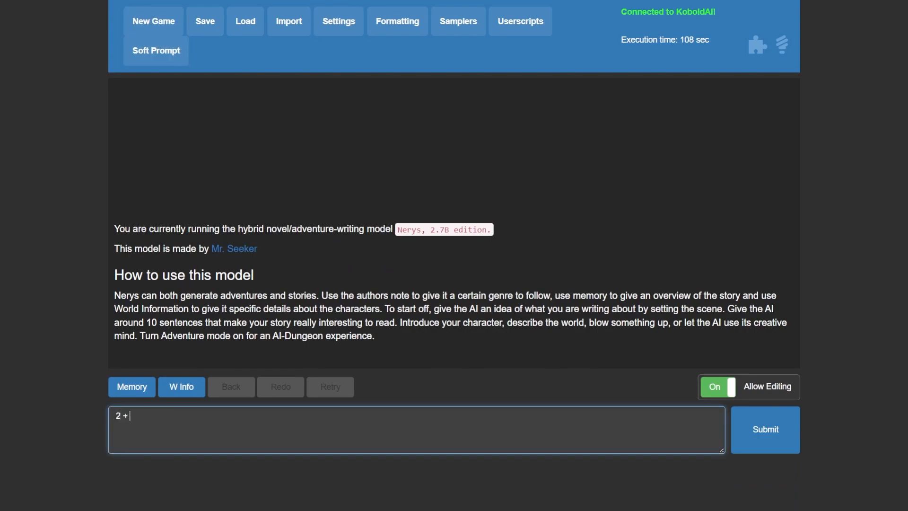
{"action": "type", "text": "3 ="}
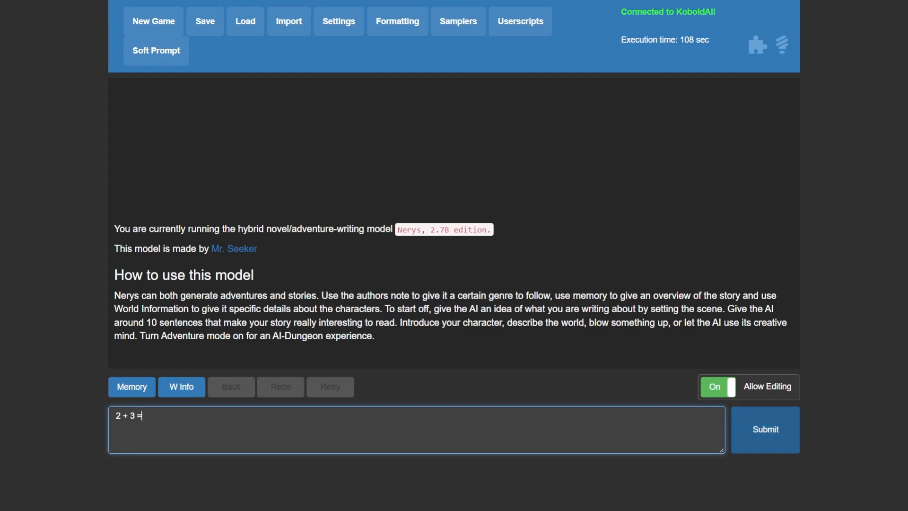
{"action": "left_click", "coordinate": [764, 429]}
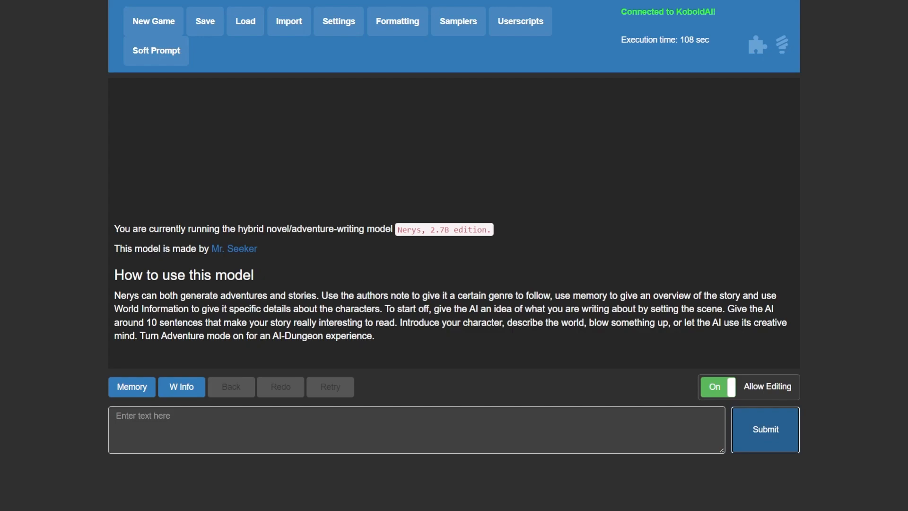
{"action": "left_click", "coordinate": [764, 430]}
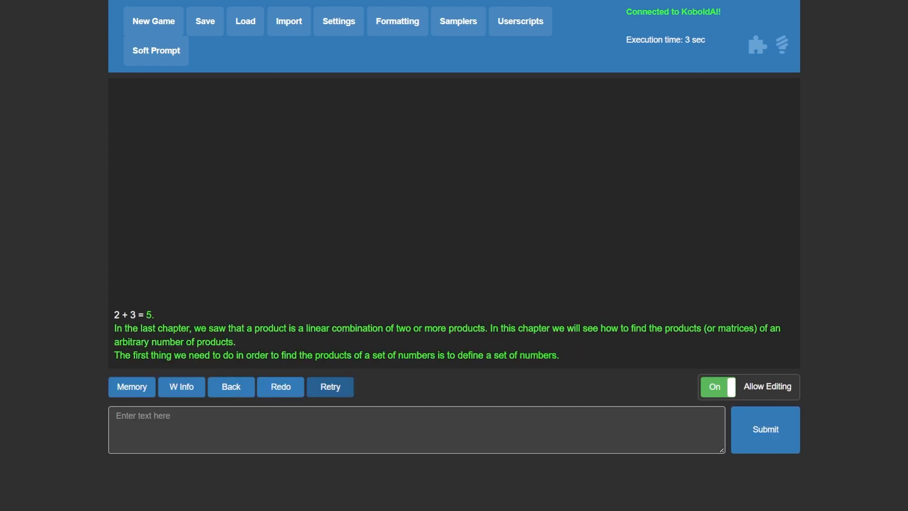
Send the prompt '7/4' to the AI for a continuation
{"action": "type", "text": "7"}
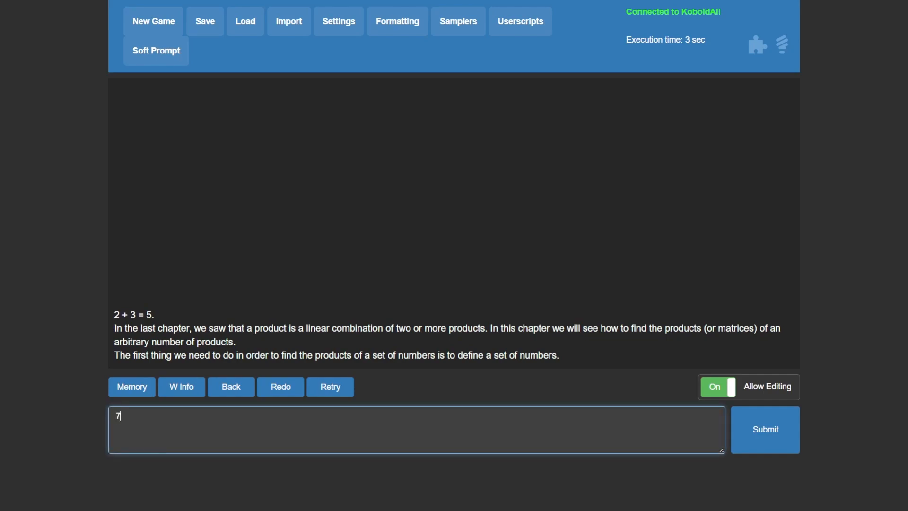
{"action": "type", "text": "/"}
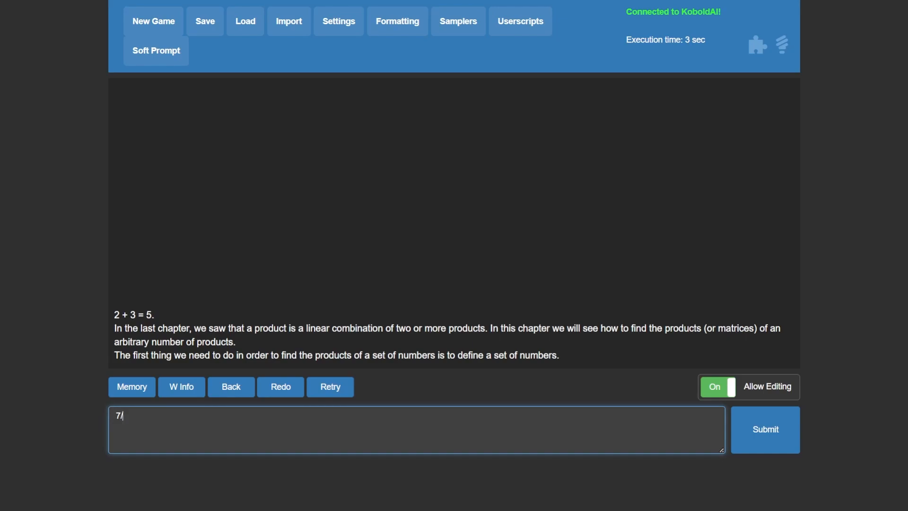
{"action": "type", "text": "4"}
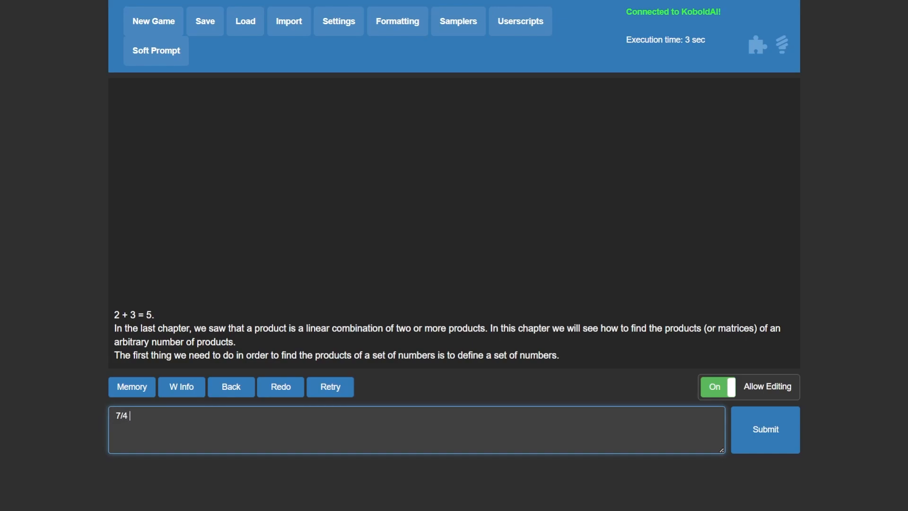
{"action": "left_click", "coordinate": [764, 429]}
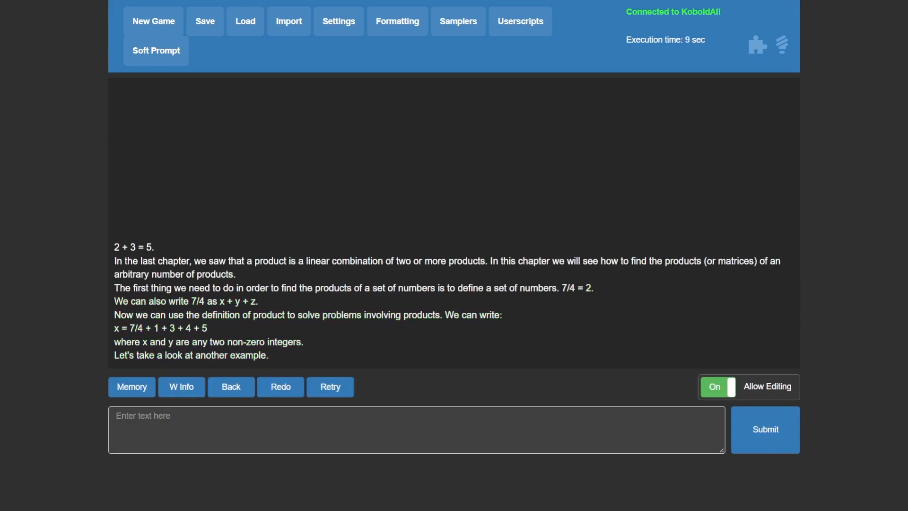
Start a new game and submit the prompt 'oxygen and hydrogen make'
{"action": "left_click", "coordinate": [153, 21]}
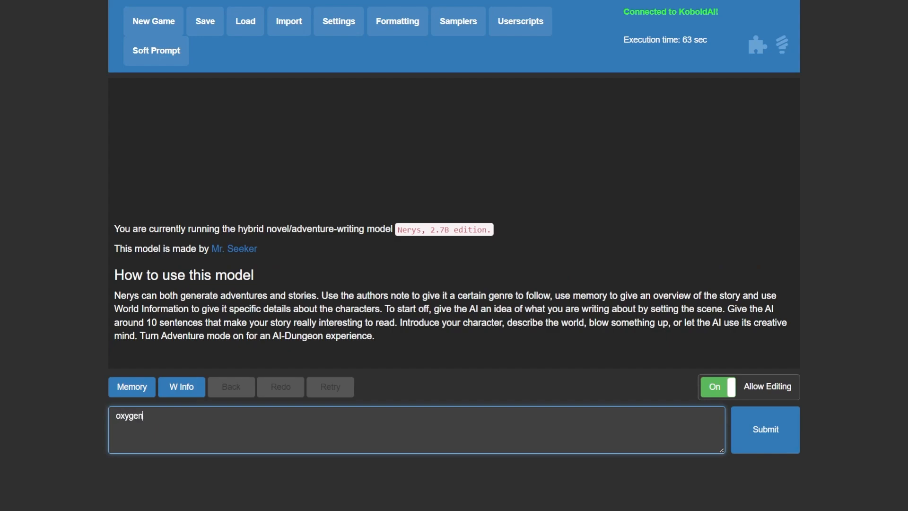
{"action": "type", "text": "and hydred"}
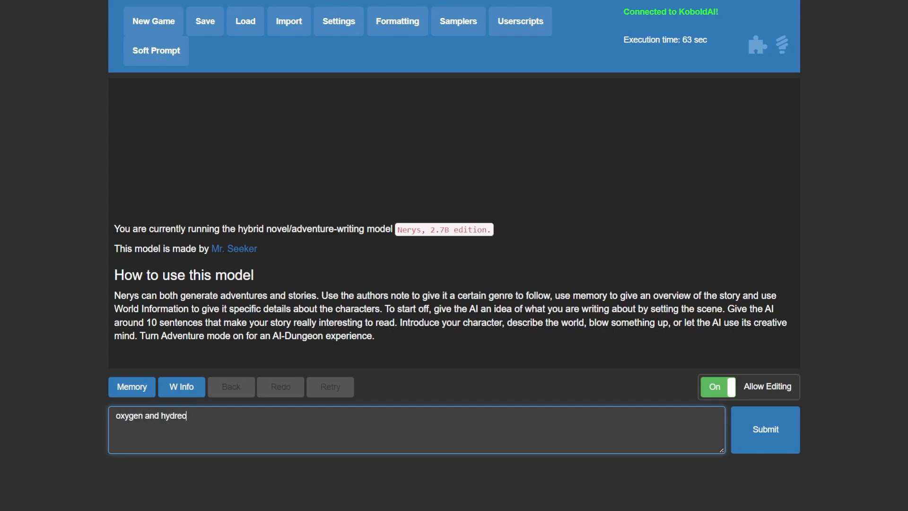
{"action": "type", "text": "gen make"}
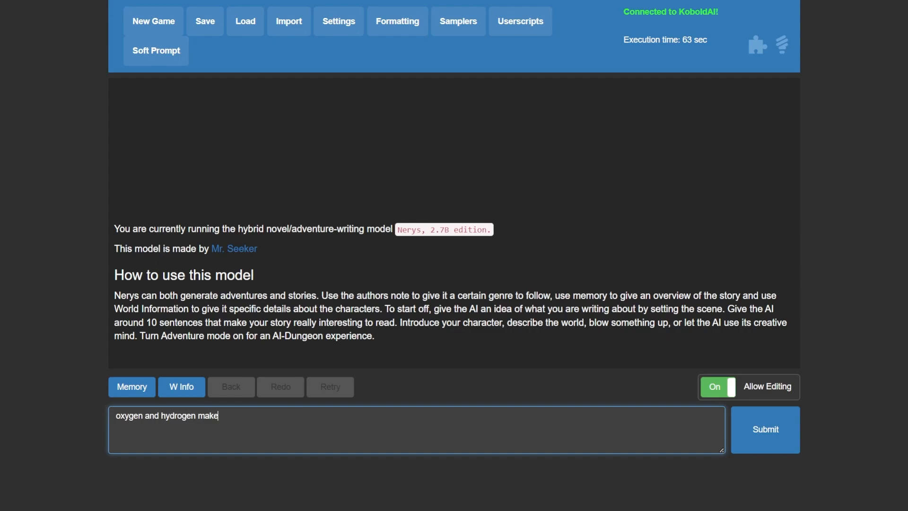
{"action": "left_click", "coordinate": [764, 429]}
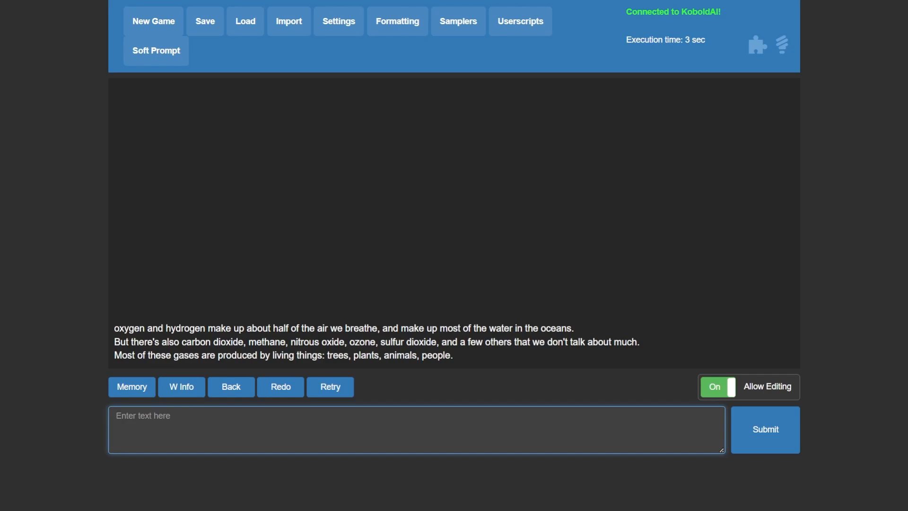
Submit 'people inhale oxygen and exhale' for the AI to complete
{"action": "type", "text": "people inhale ox"}
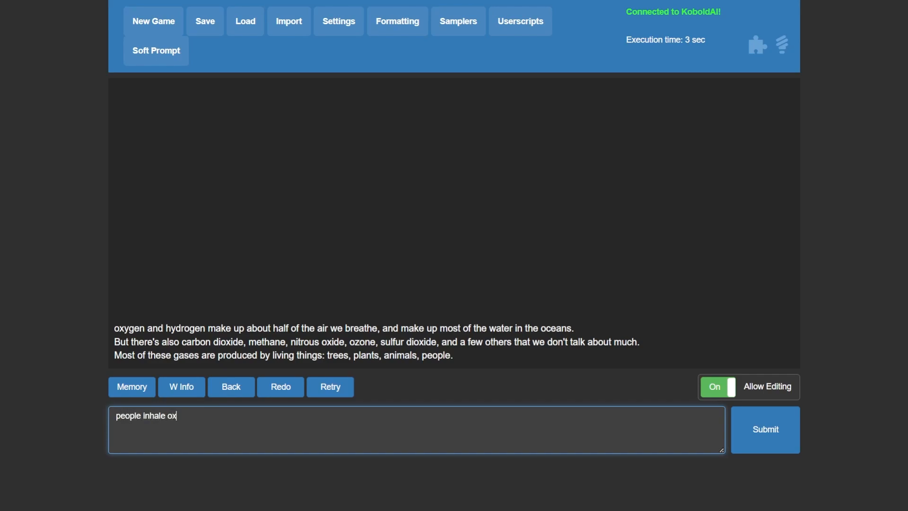
{"action": "type", "text": "ygen and"}
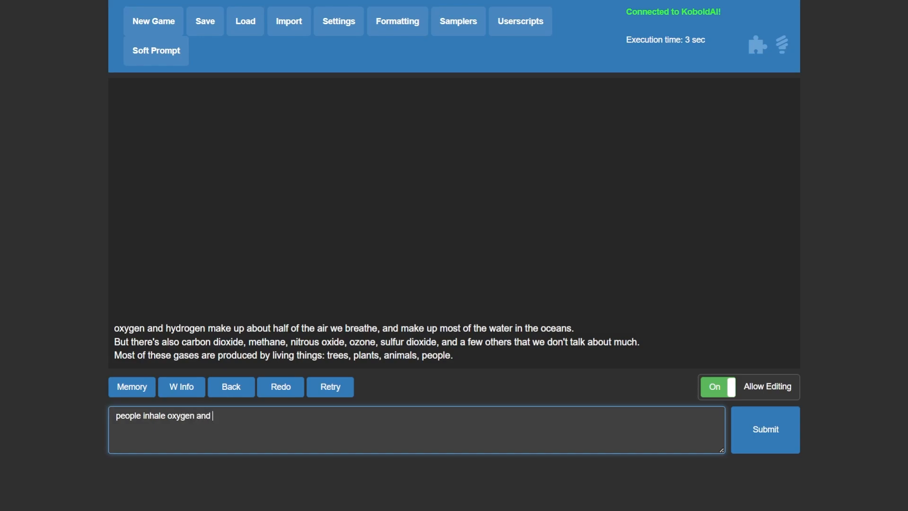
{"action": "type", "text": "exhale"}
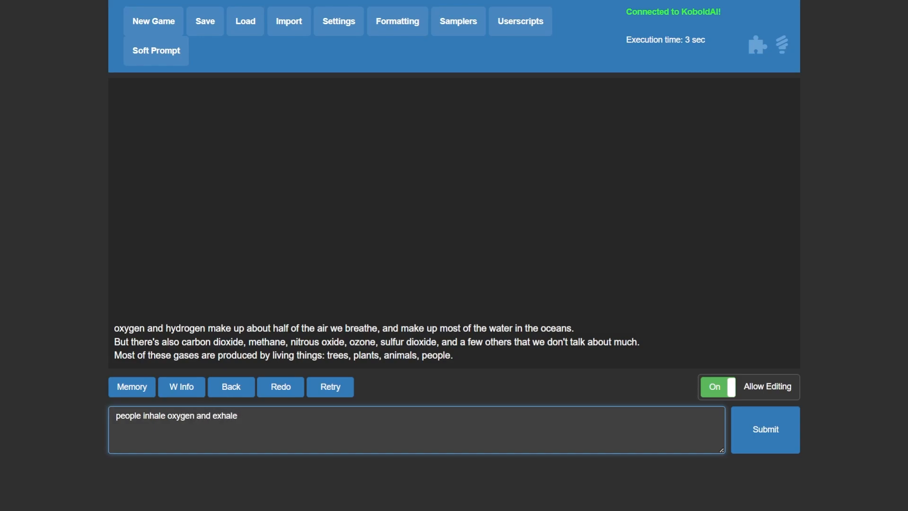
{"action": "left_click", "coordinate": [764, 429]}
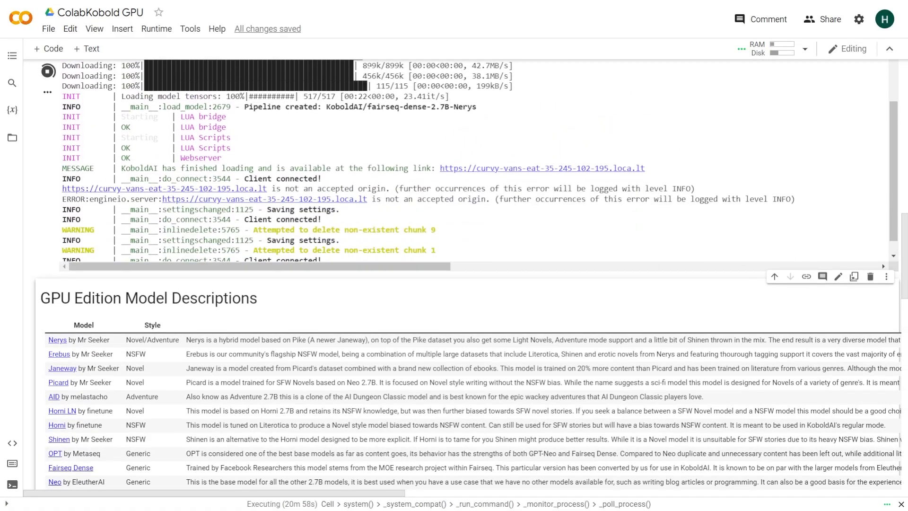
Scroll through the notebook's TPU descriptions, seven-step guide and Nerys 2.7B launch settings
{"action": "scroll", "scroll_direction": "down", "scroll_amount": 3}
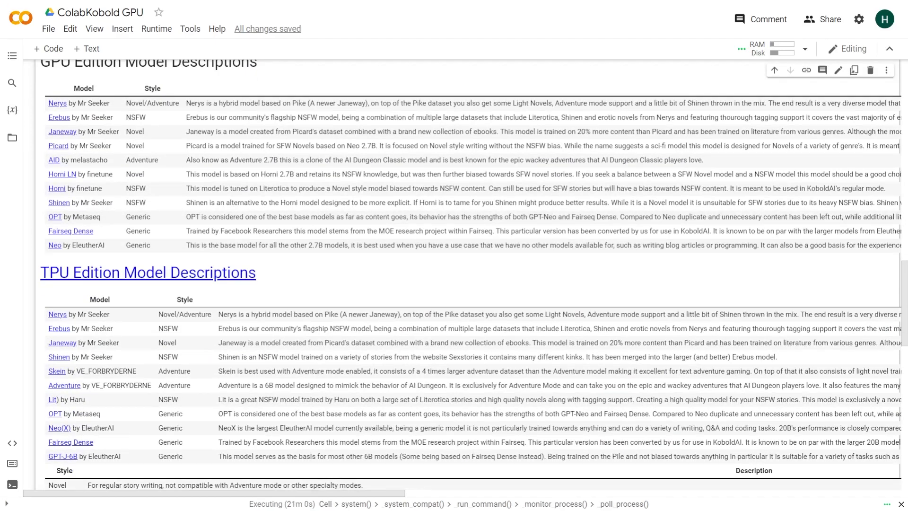
{"action": "scroll", "scroll_direction": "down", "scroll_amount": 3}
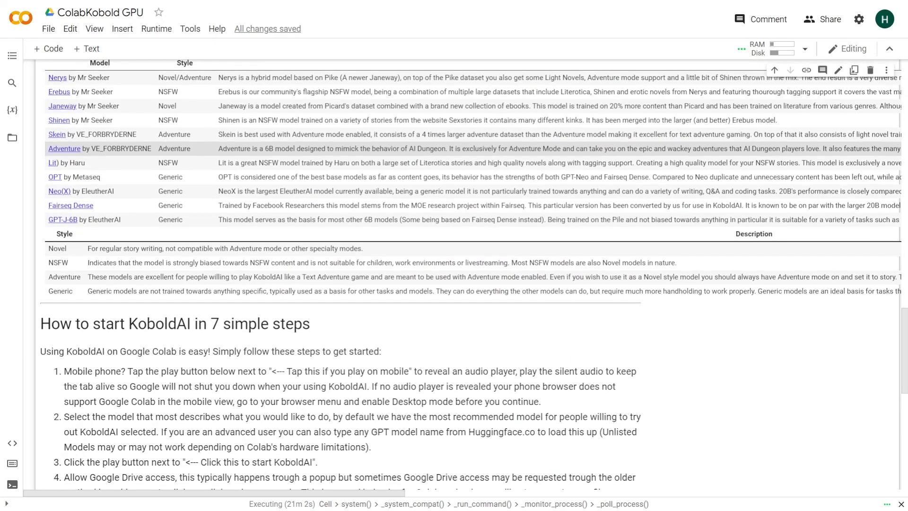
{"action": "scroll", "scroll_direction": "down", "scroll_amount": 3}
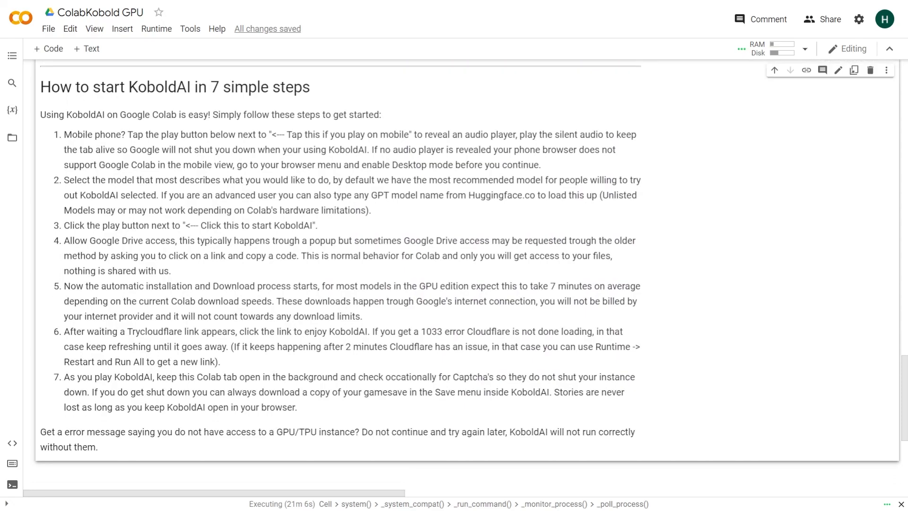
{"action": "scroll", "scroll_direction": "down", "scroll_amount": 3}
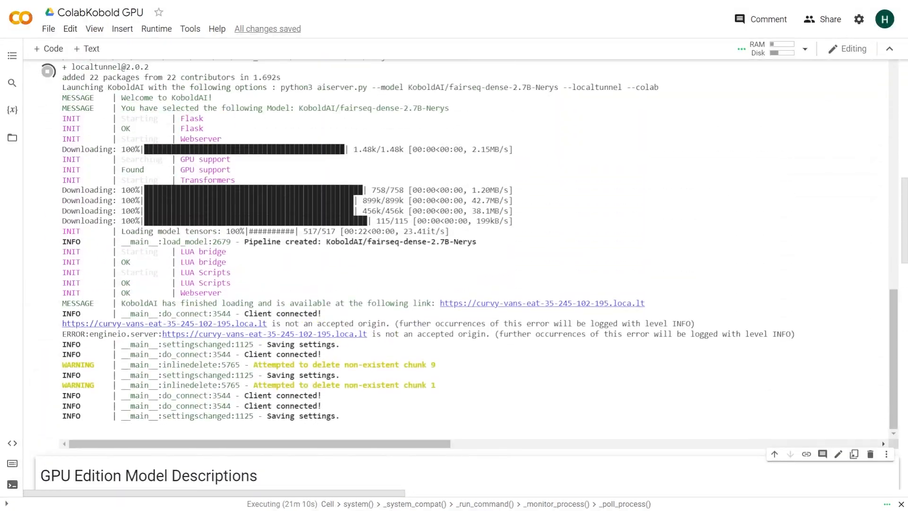
{"action": "scroll", "scroll_direction": "up", "scroll_amount": 3}
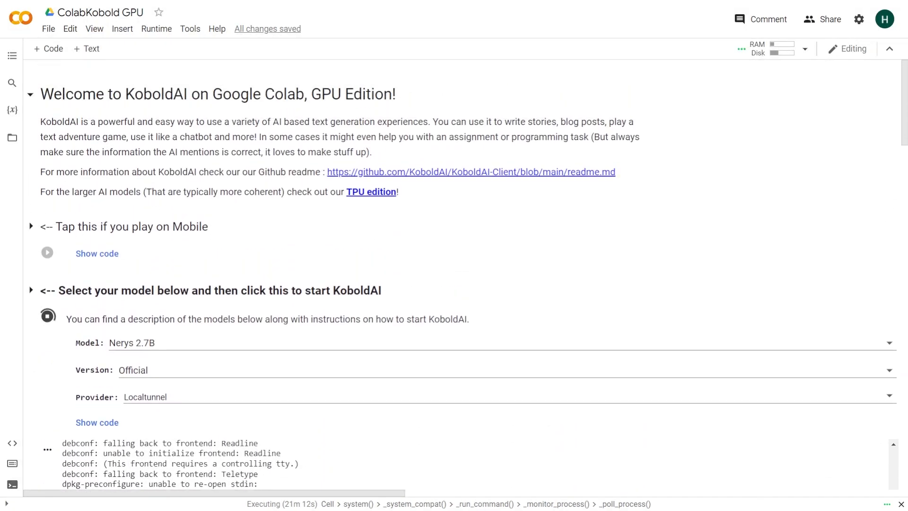
{"action": "scroll", "scroll_direction": "down", "scroll_amount": 3}
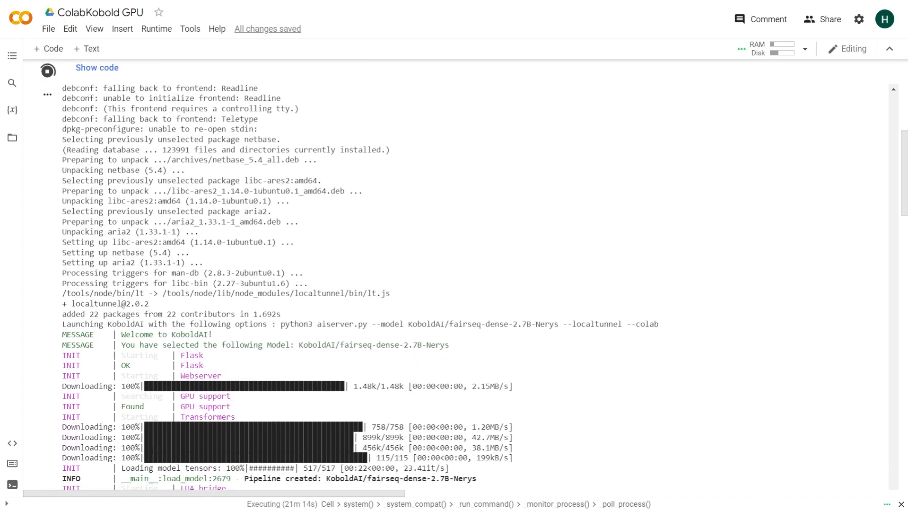
{"action": "scroll", "scroll_direction": "down", "scroll_amount": 3}
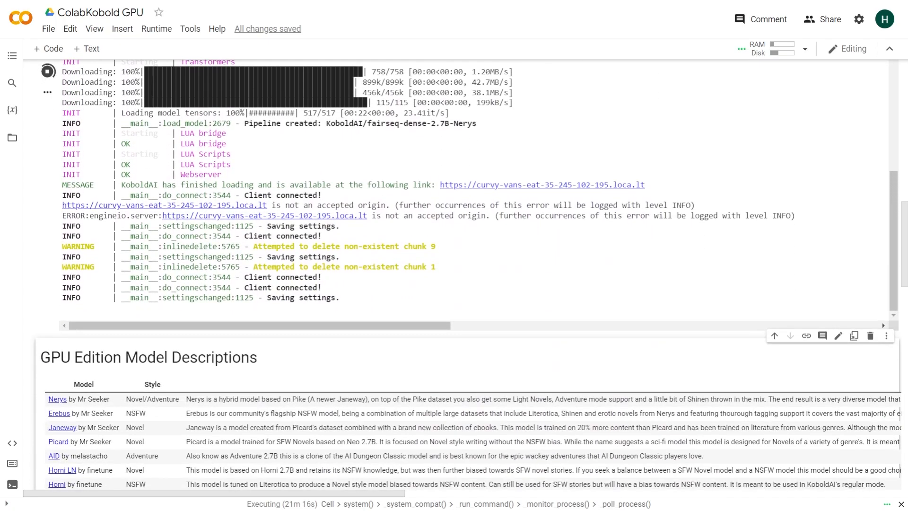